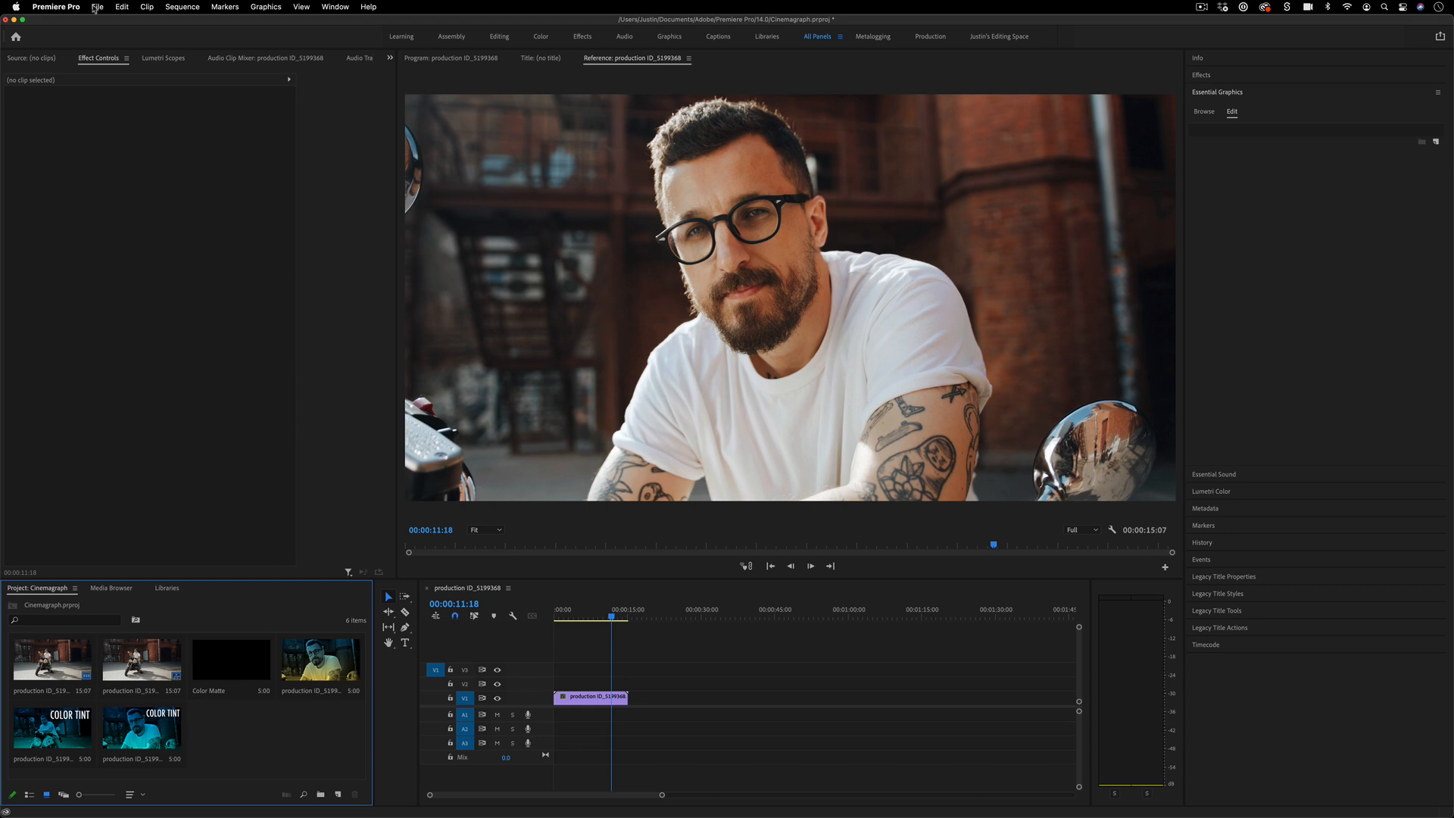
- Create a new bright red Color Matte with default video settings and default name in the project bin
{"action": "left_click", "coordinate": [97, 6]}
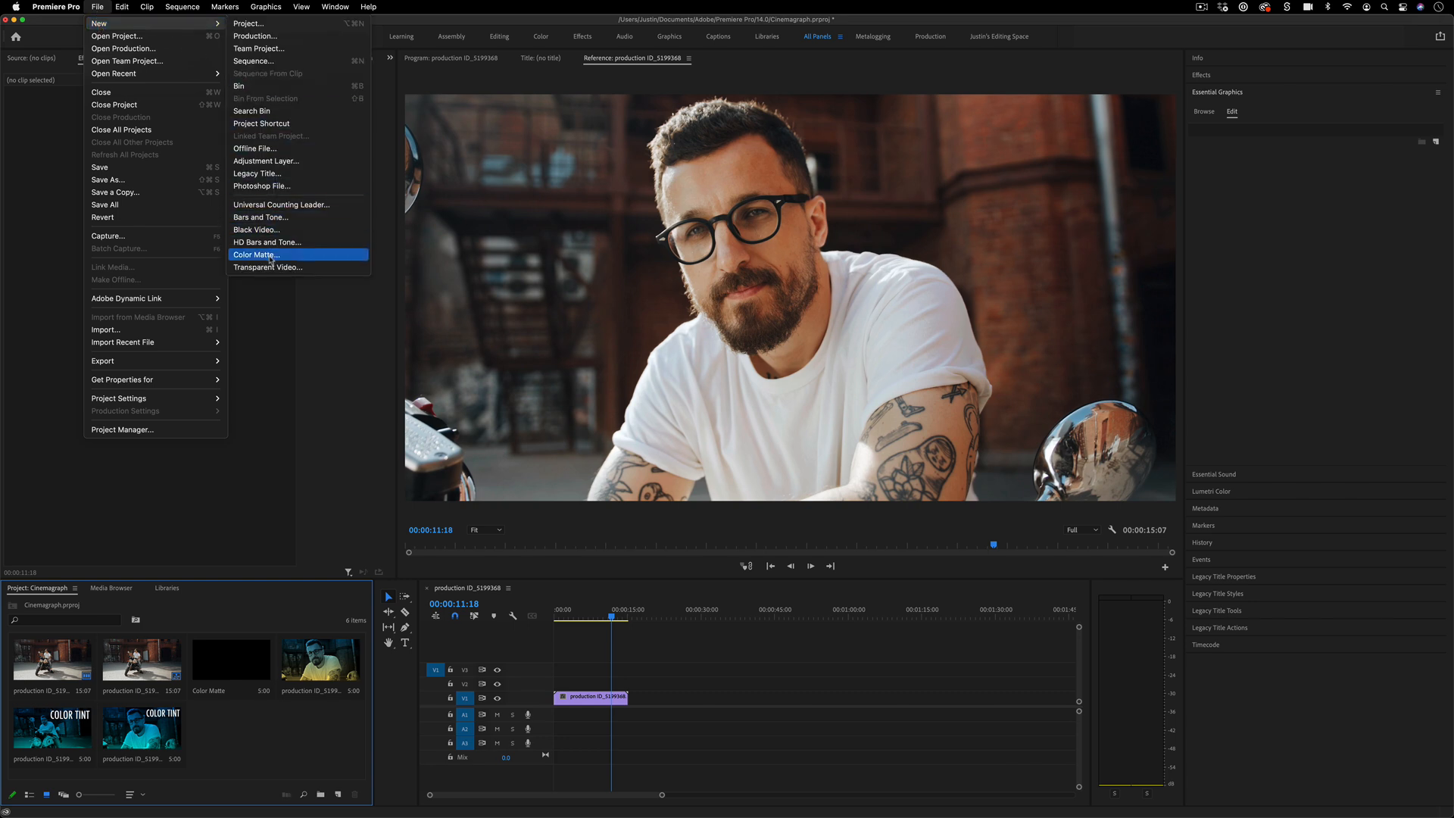
{"action": "left_click", "coordinate": [255, 255]}
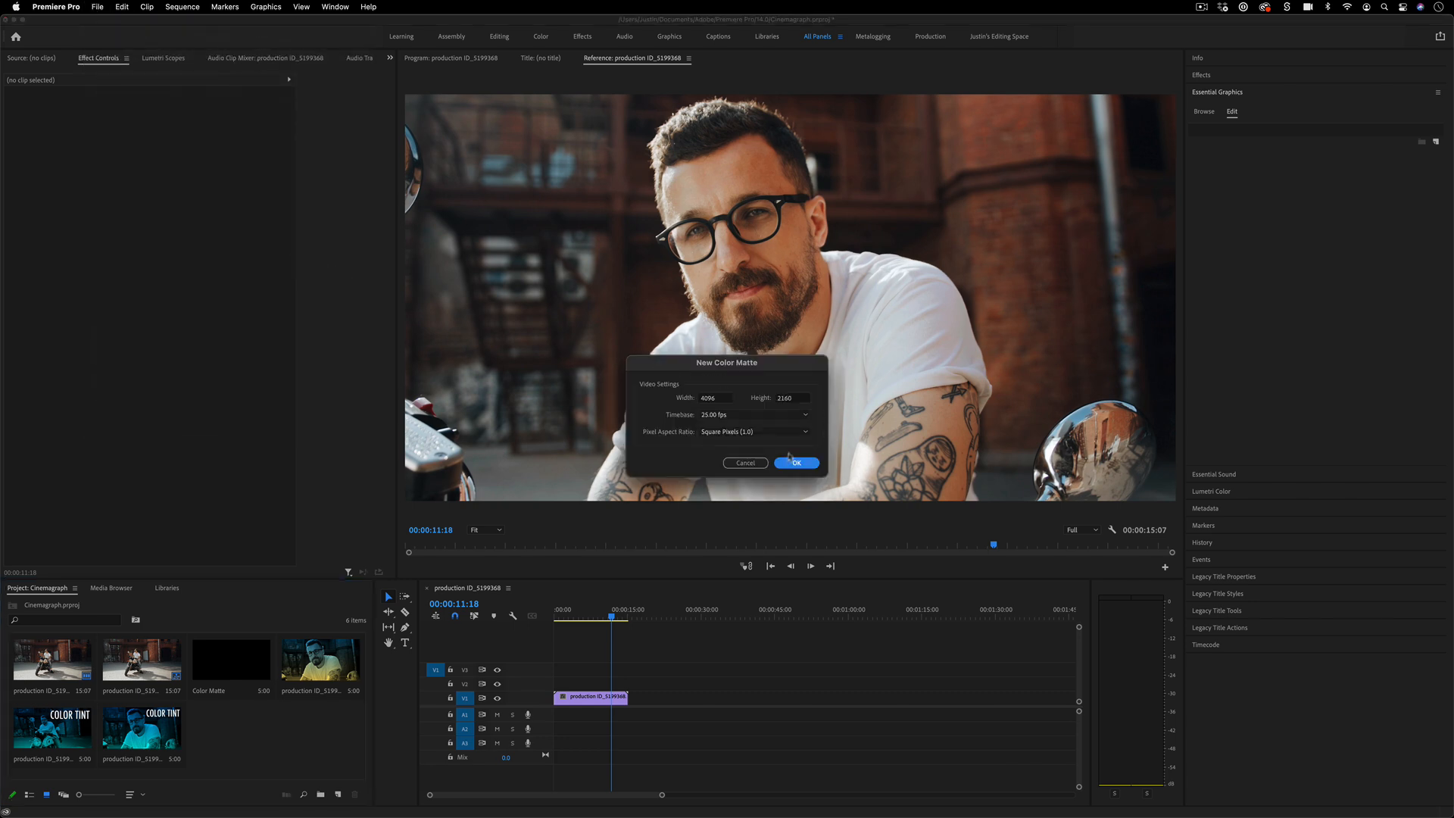
{"action": "left_click", "coordinate": [795, 464]}
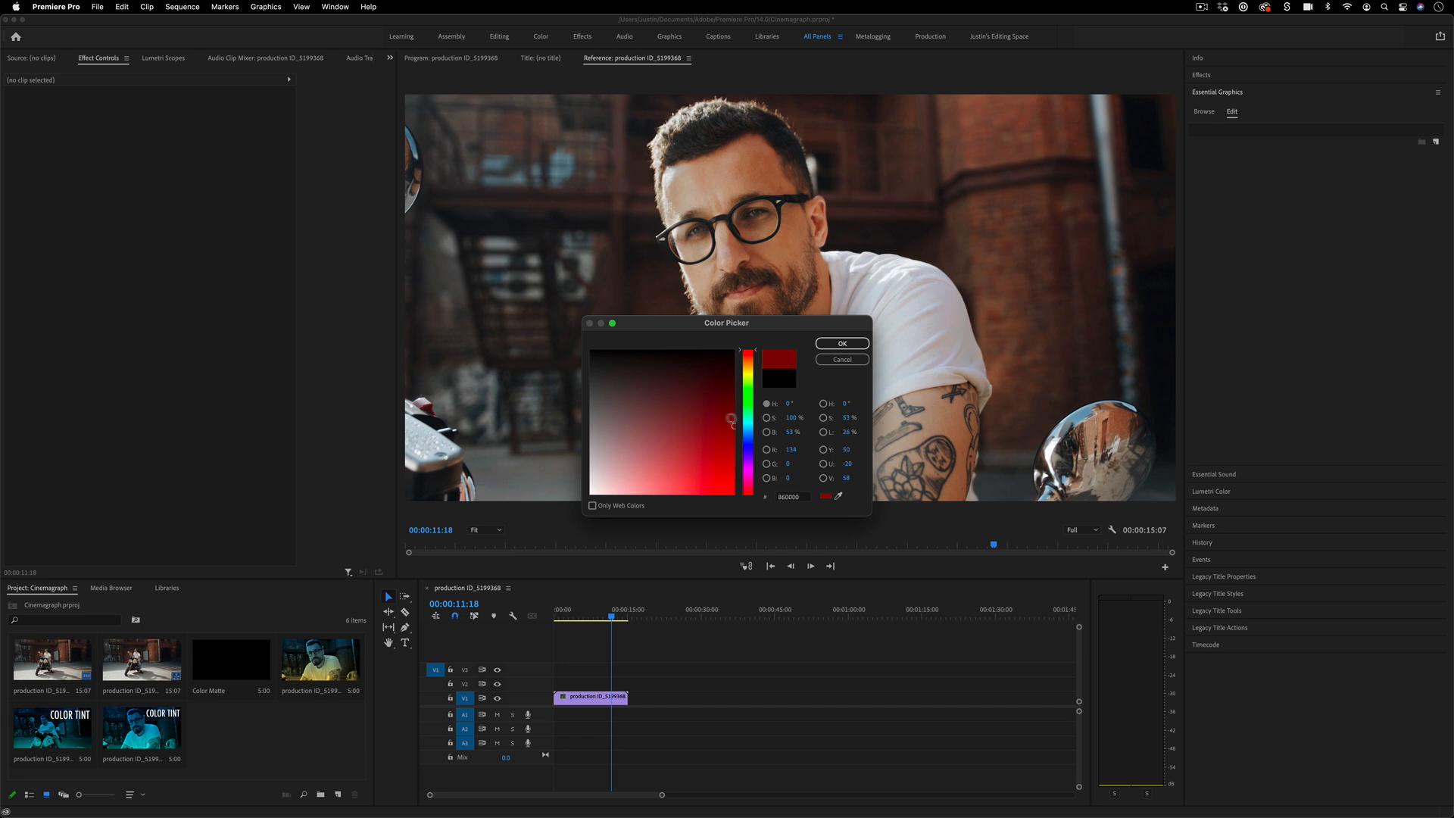
{"action": "left_click", "coordinate": [712, 382]}
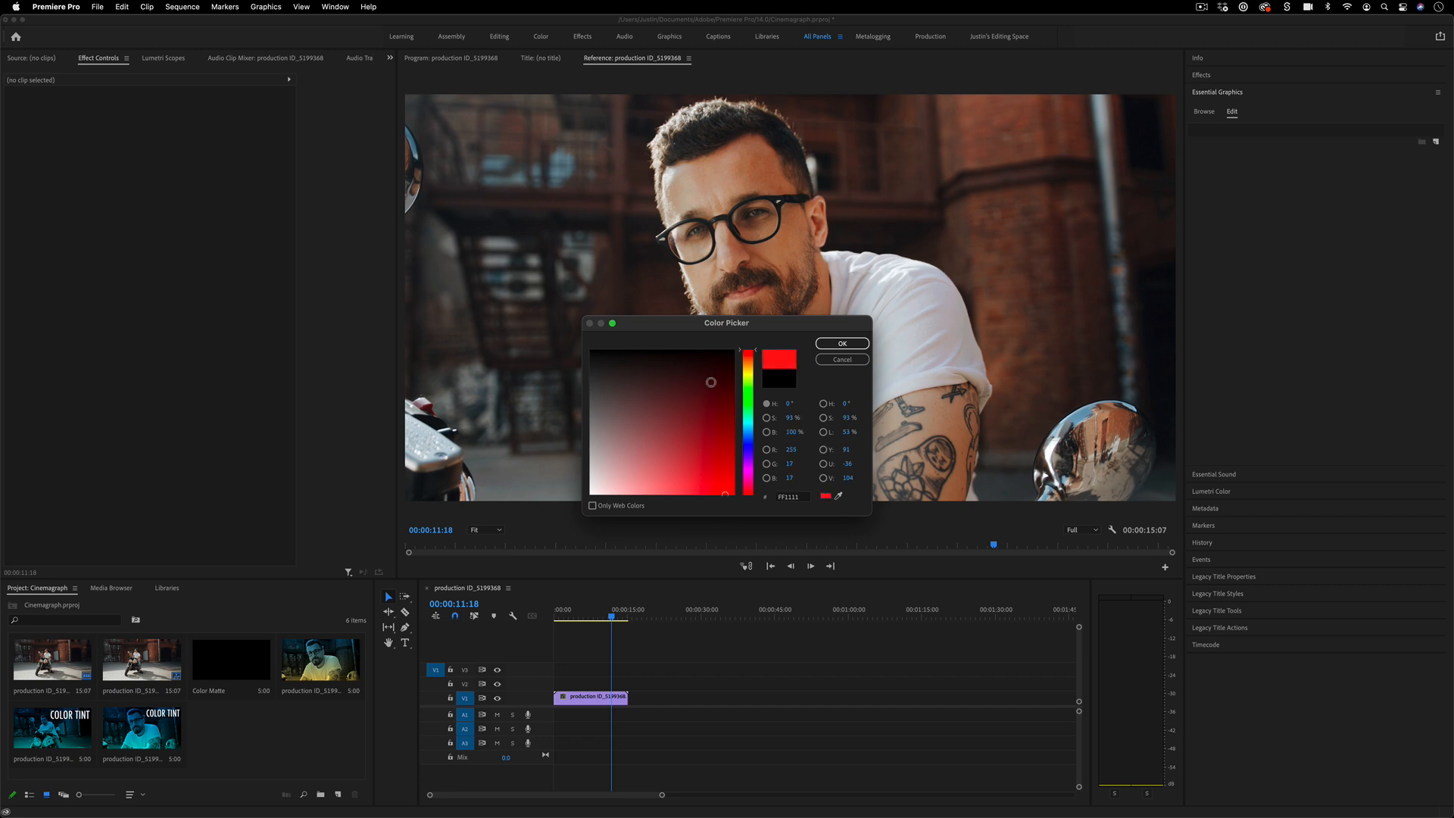
{"action": "left_click", "coordinate": [841, 344]}
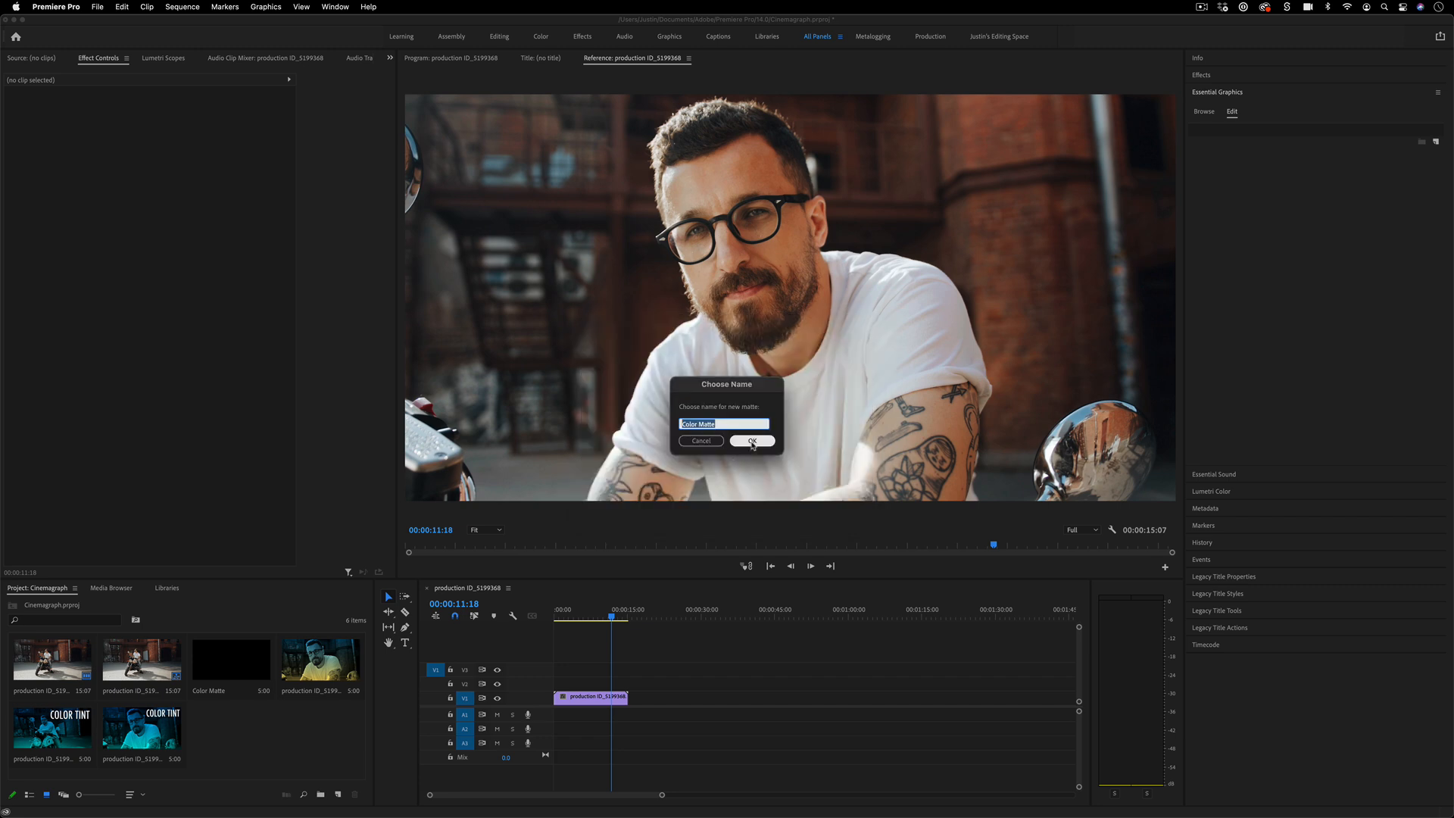
{"action": "left_click", "coordinate": [751, 441]}
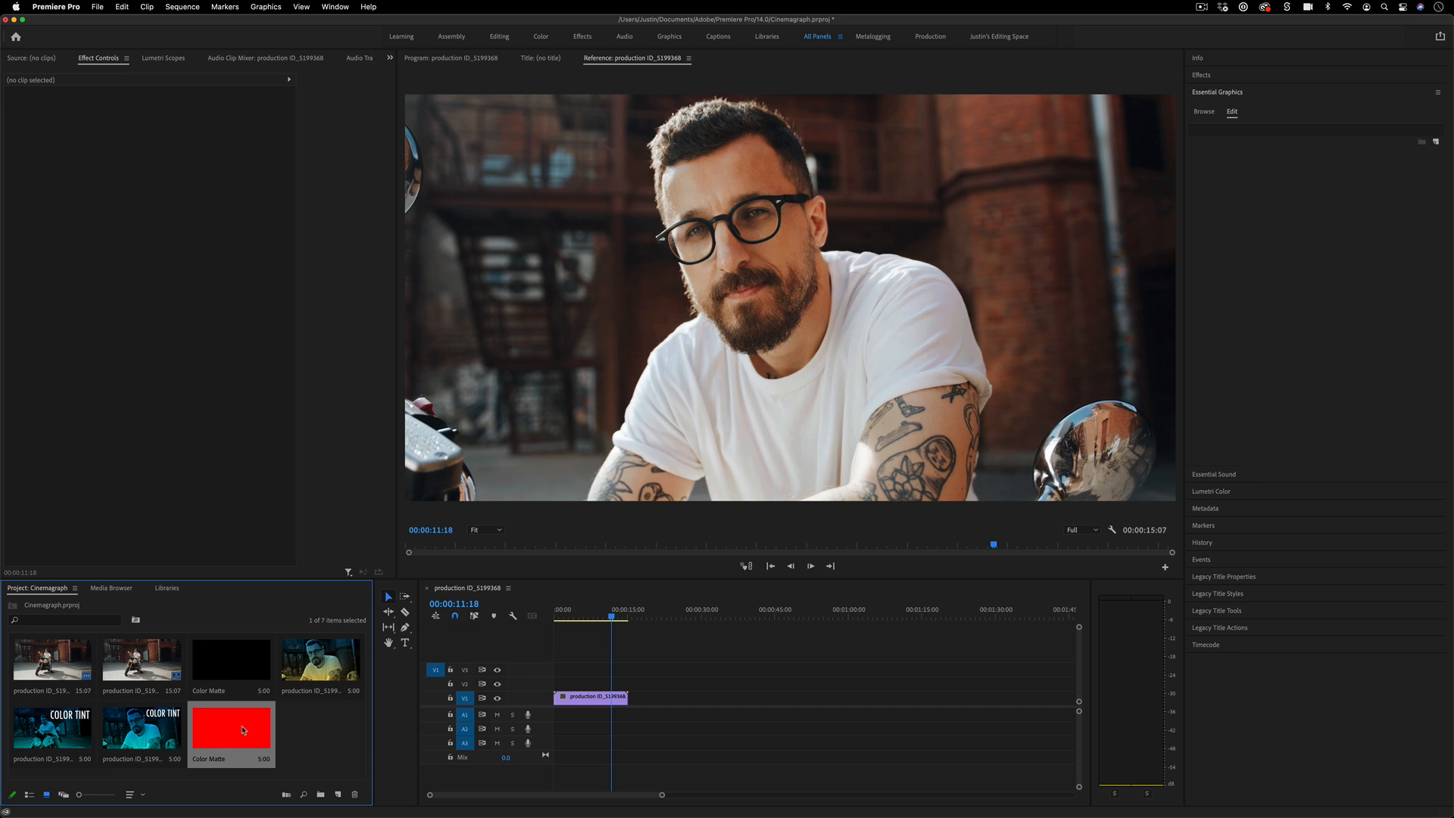
- Place the red matte on V2 above the clip and set its blend mode to Multiply
{"action": "left_click_drag", "start_coordinate": [230, 733], "coordinate": [556, 686]}
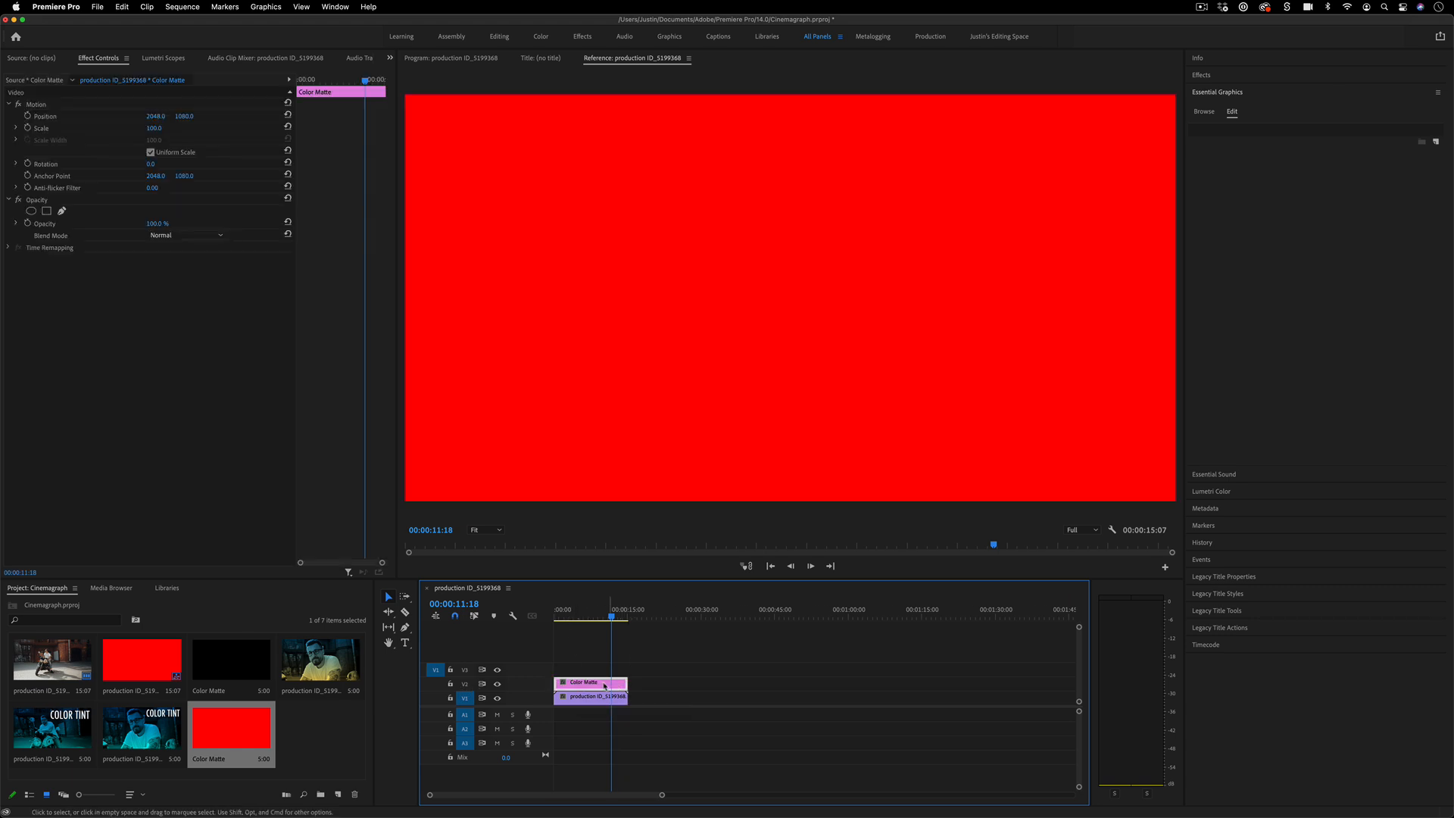
{"action": "mouse_move", "coordinate": [603, 687]}
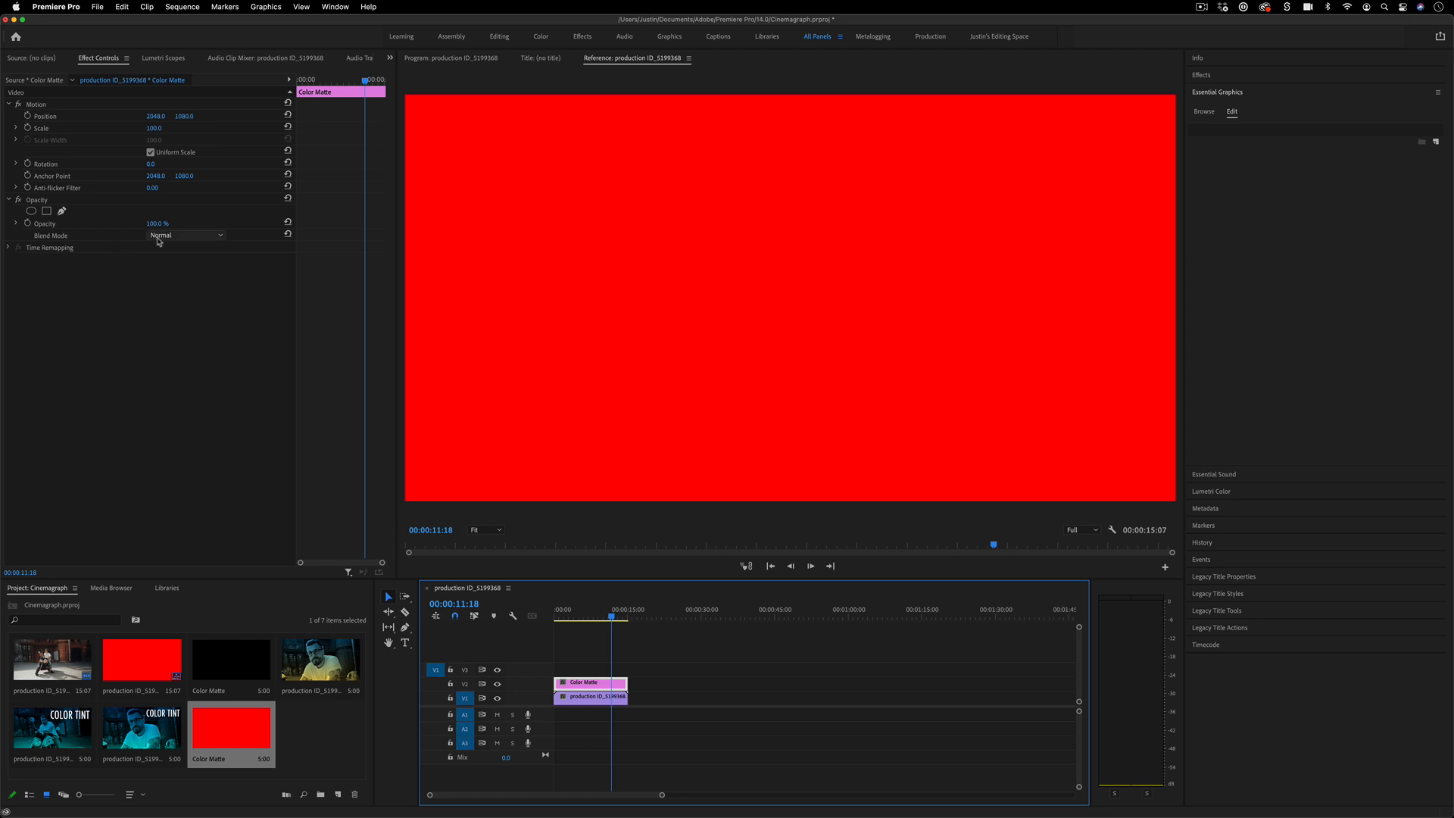
{"action": "left_click", "coordinate": [185, 235]}
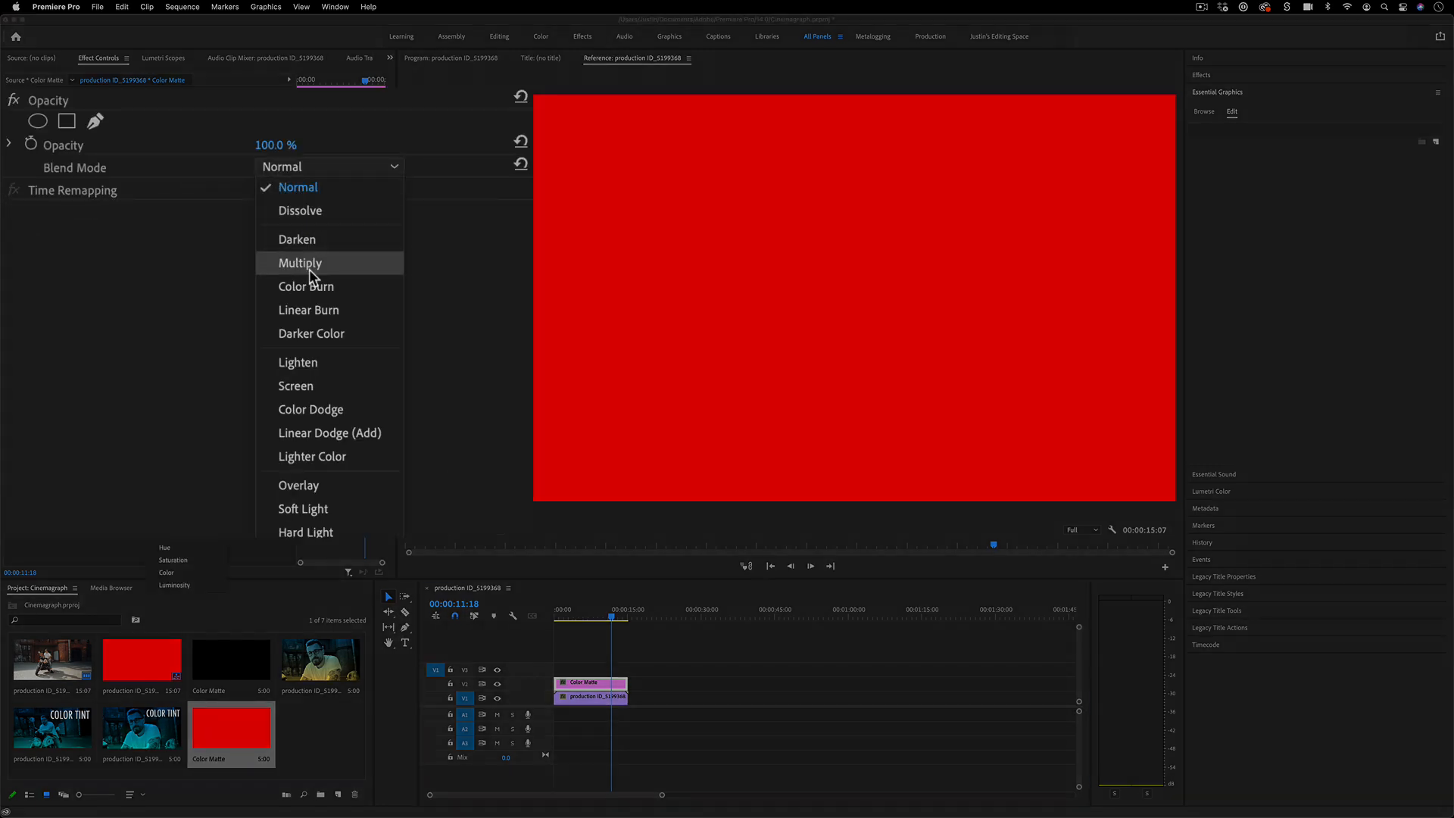
{"action": "left_click", "coordinate": [300, 262]}
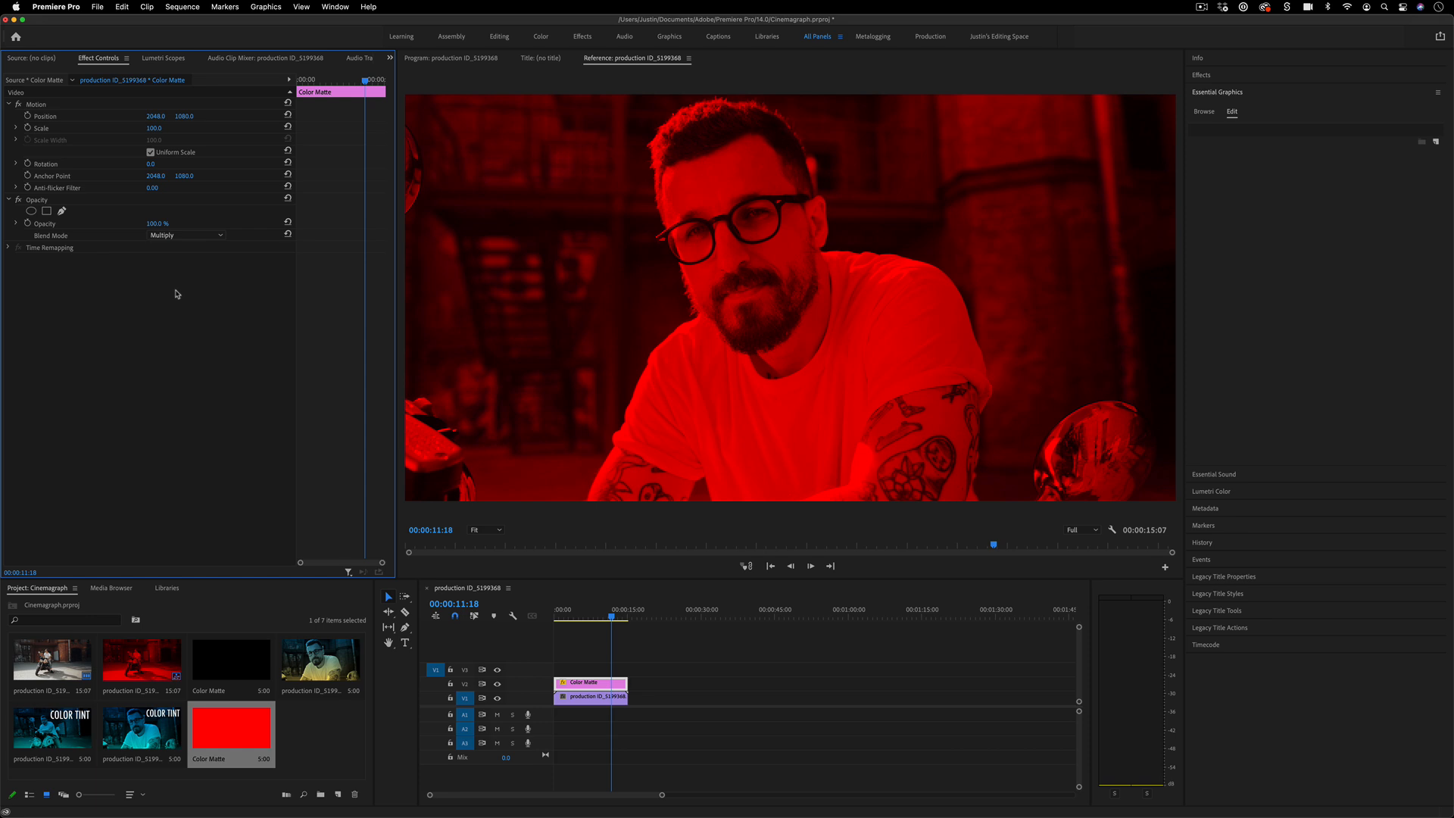
{"action": "mouse_move", "coordinate": [205, 319]}
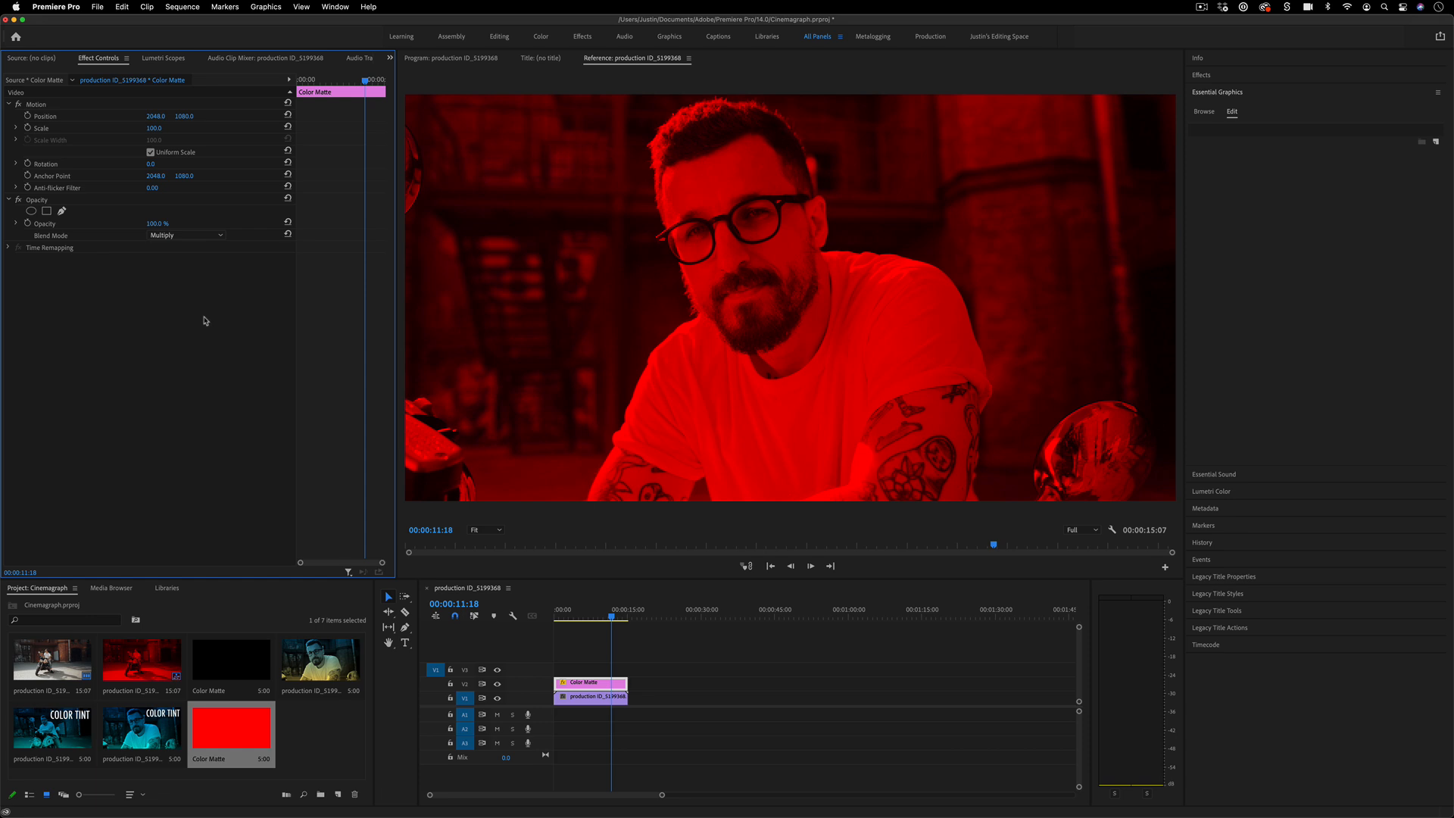
{"action": "mouse_move", "coordinate": [201, 310]}
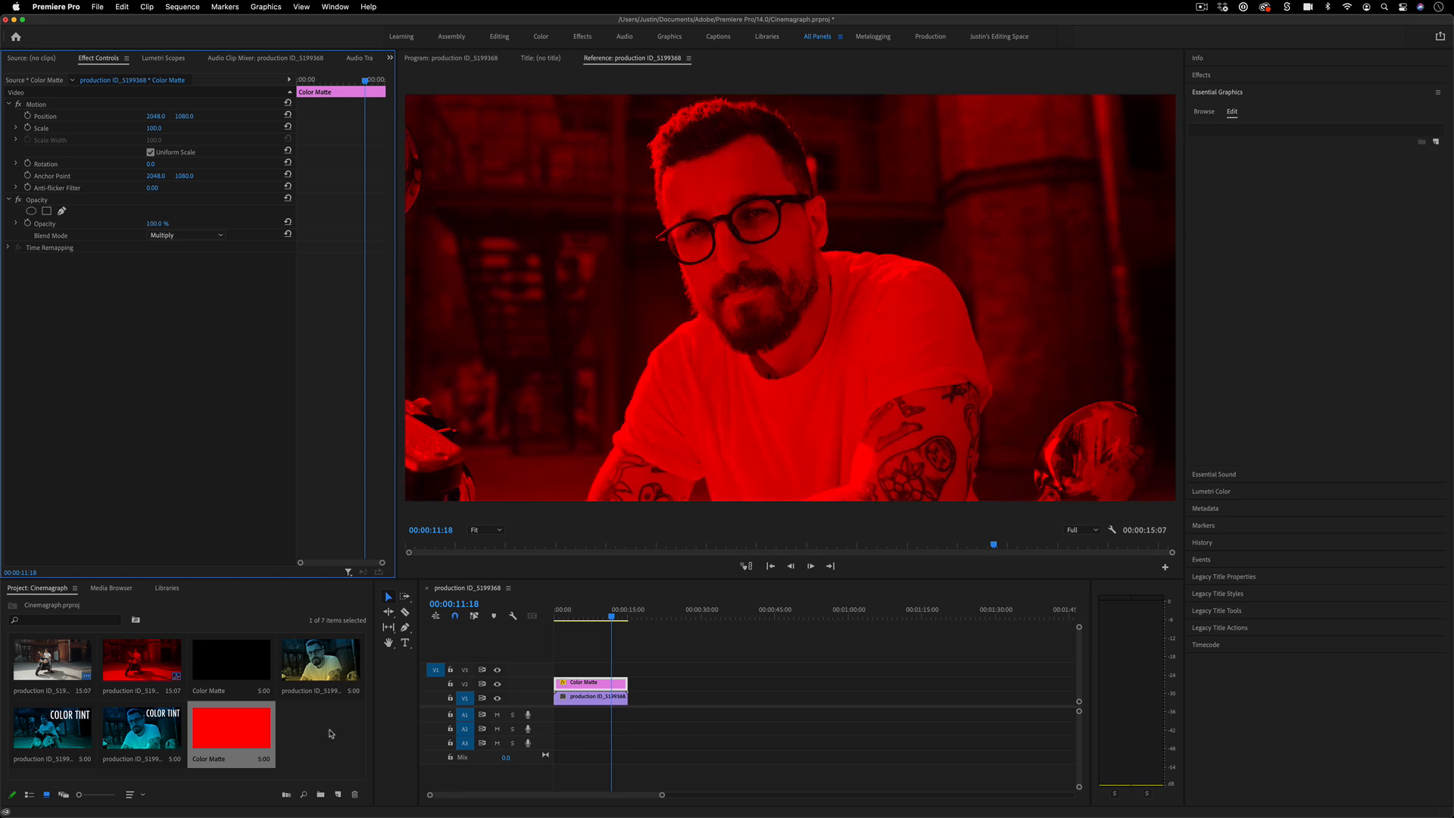
- Recolour the matte to teal and lower its opacity to 71%
{"action": "double_click", "coordinate": [230, 730]}
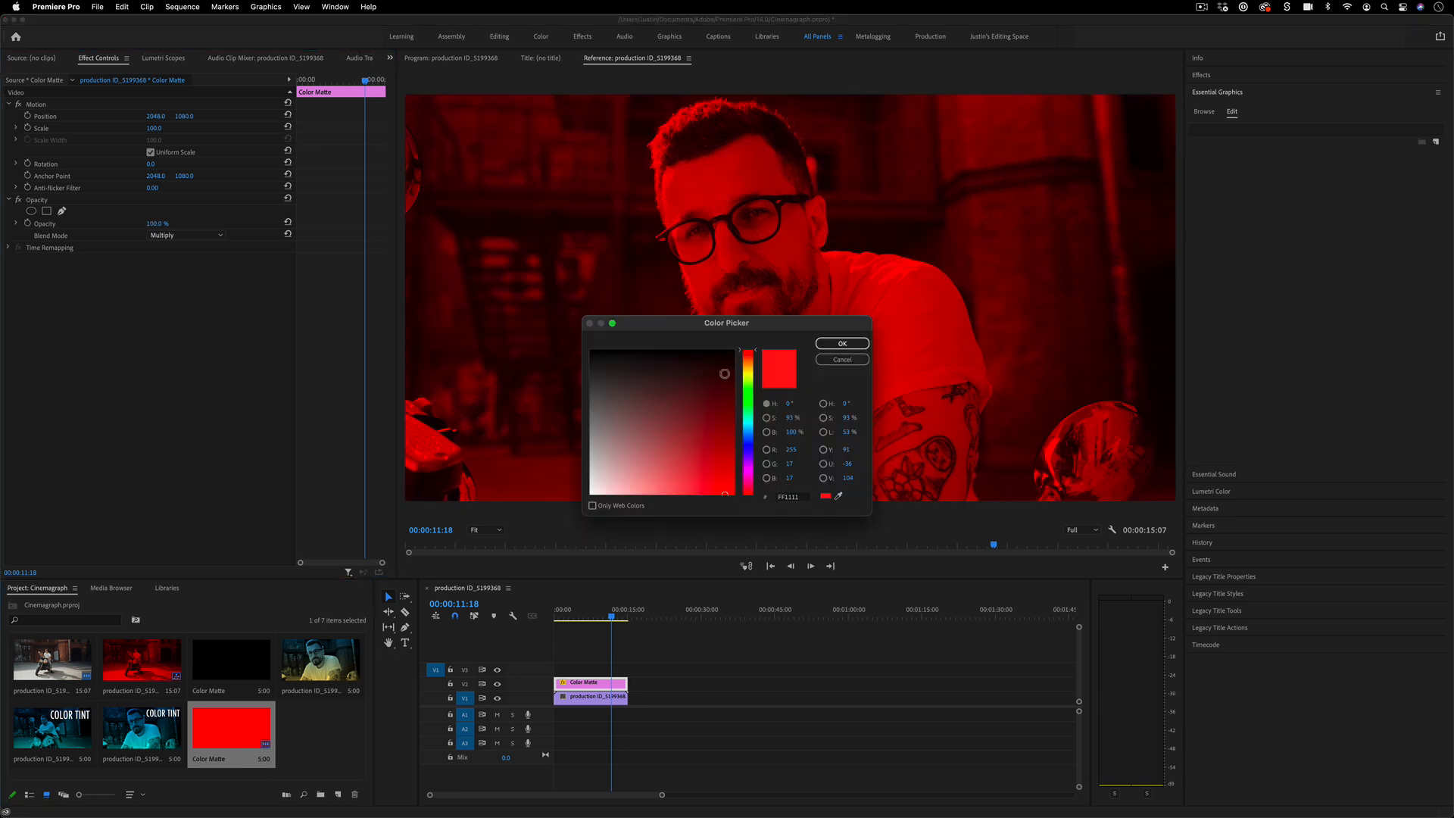
{"action": "left_click", "coordinate": [747, 436]}
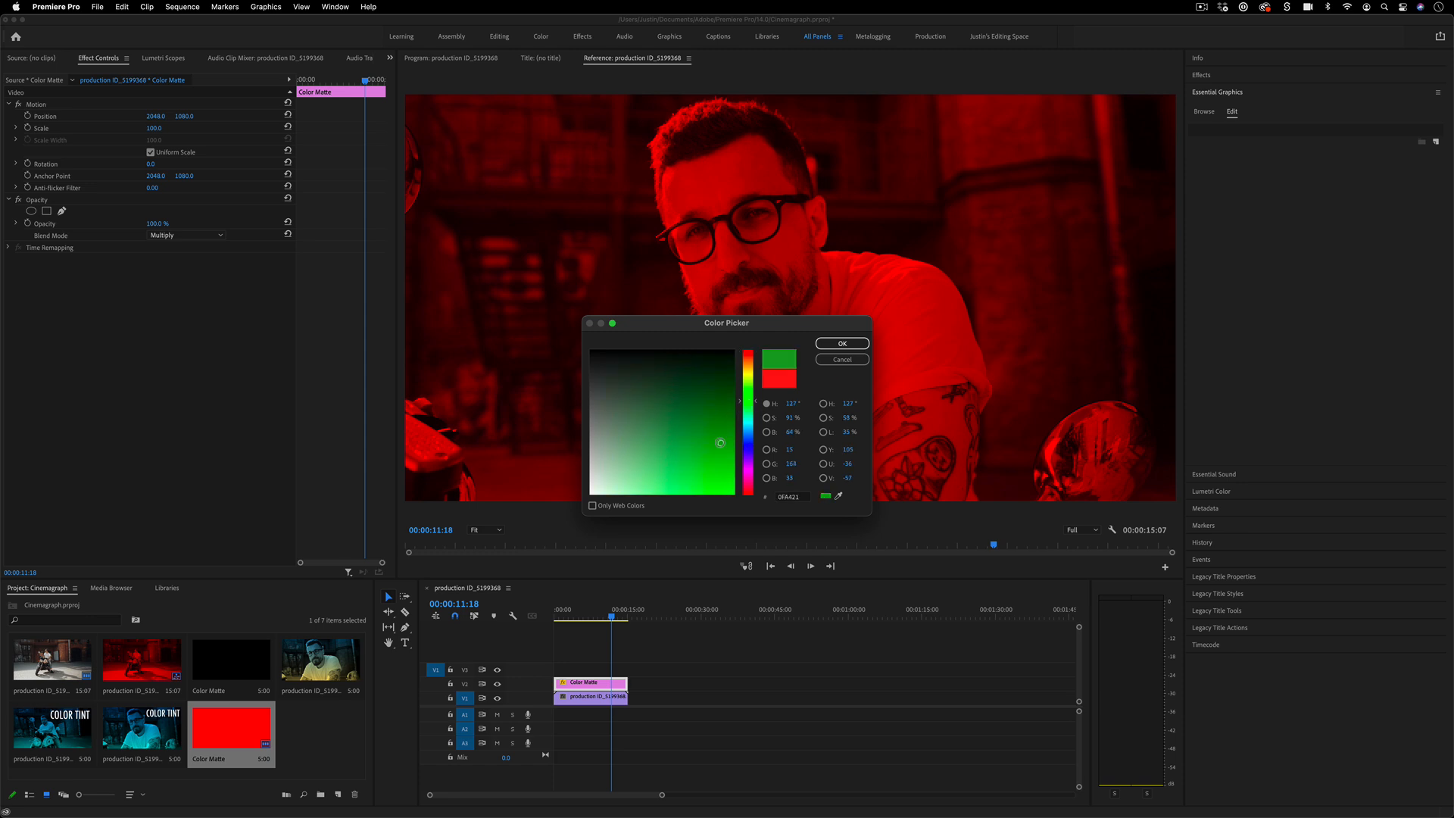
{"action": "left_click", "coordinate": [693, 458]}
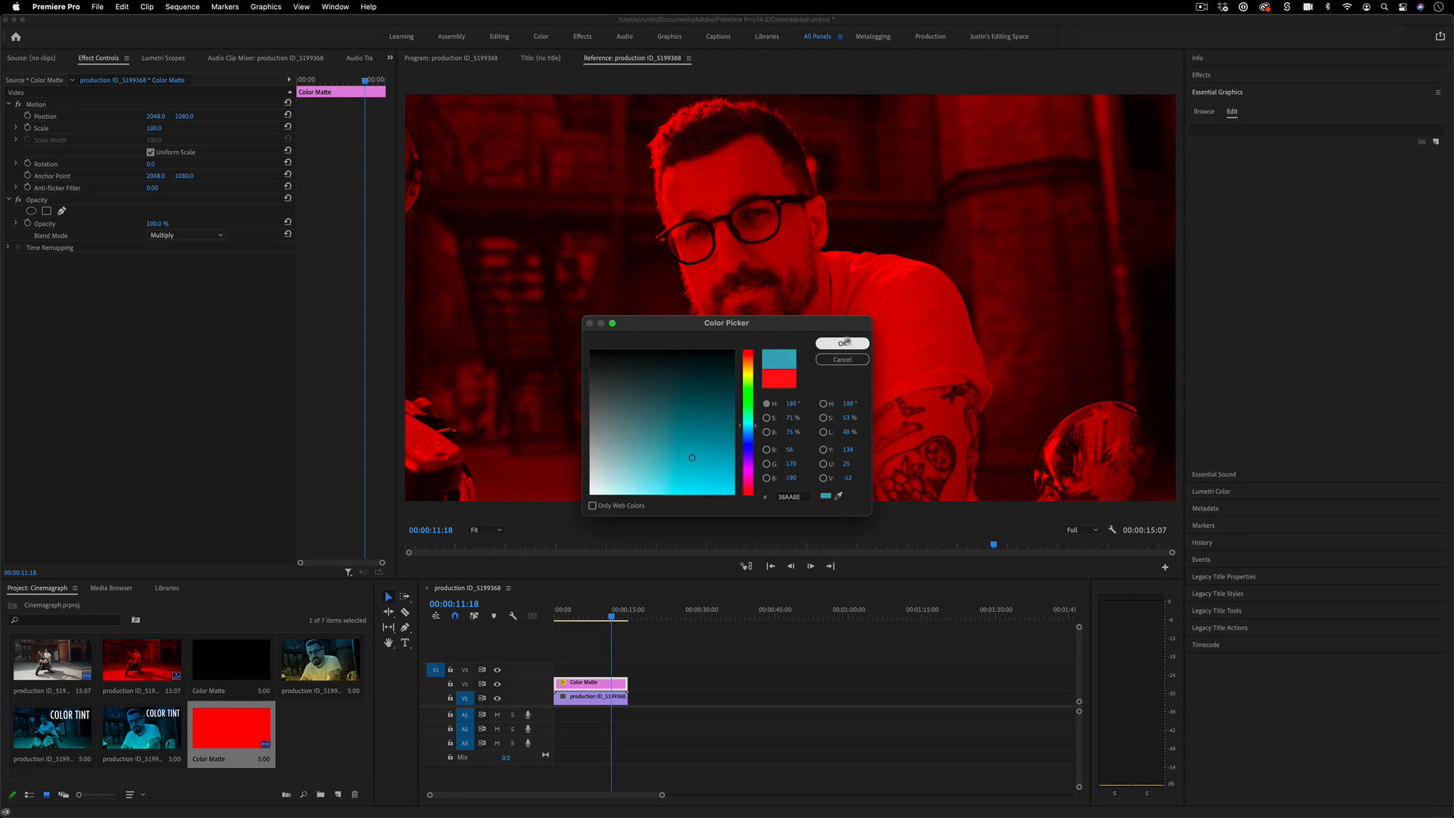
{"action": "left_click", "coordinate": [841, 344]}
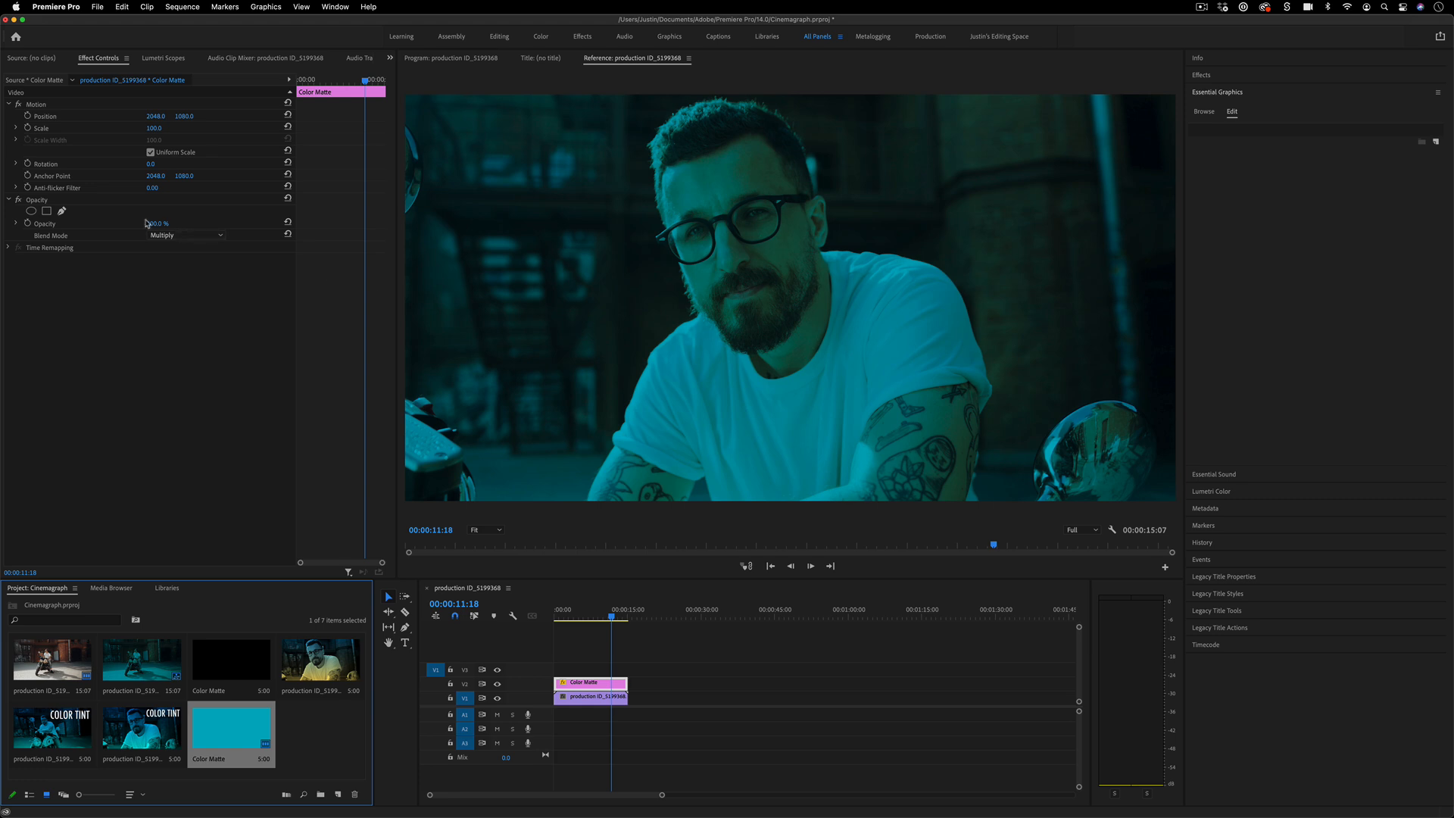
{"action": "left_click_drag", "start_coordinate": [156, 223], "coordinate": [156, 223]}
{"action": "type", "text": "71"}
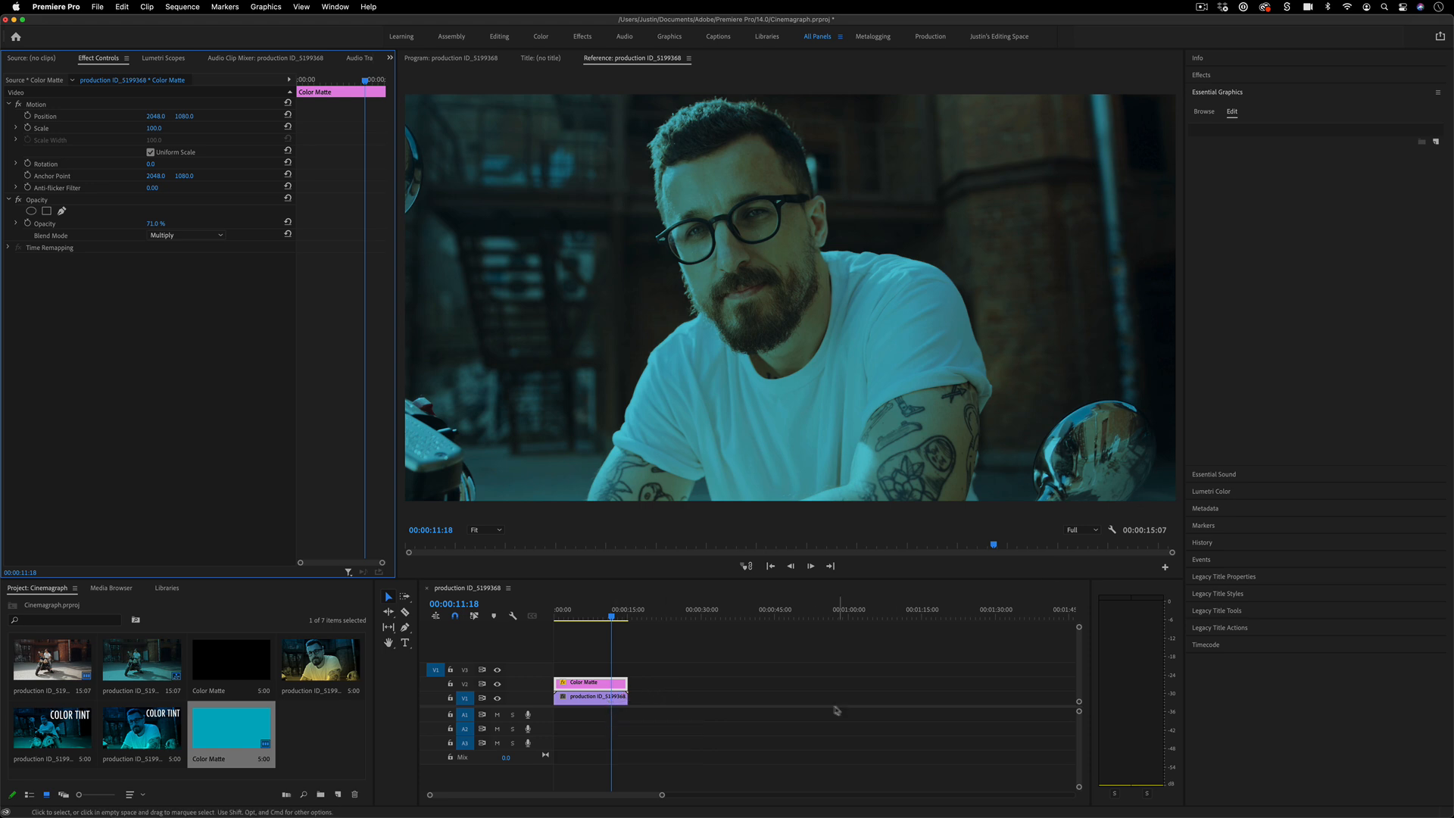
- Apply Lumetri Color to the video clip with Saturation at 0 for a monochrome teal frame
{"action": "left_click", "coordinate": [591, 697]}
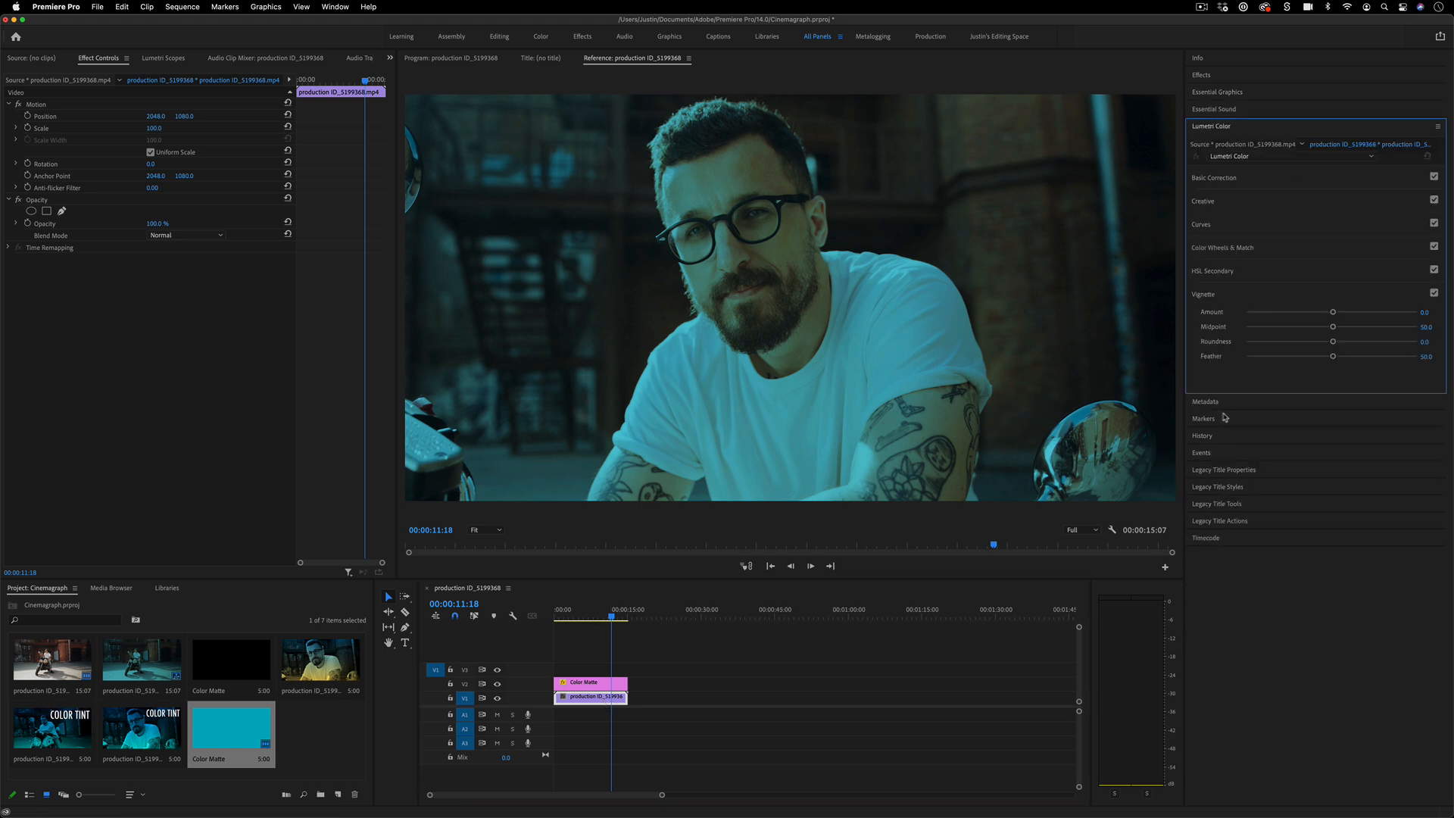
{"action": "left_click", "coordinate": [1204, 177]}
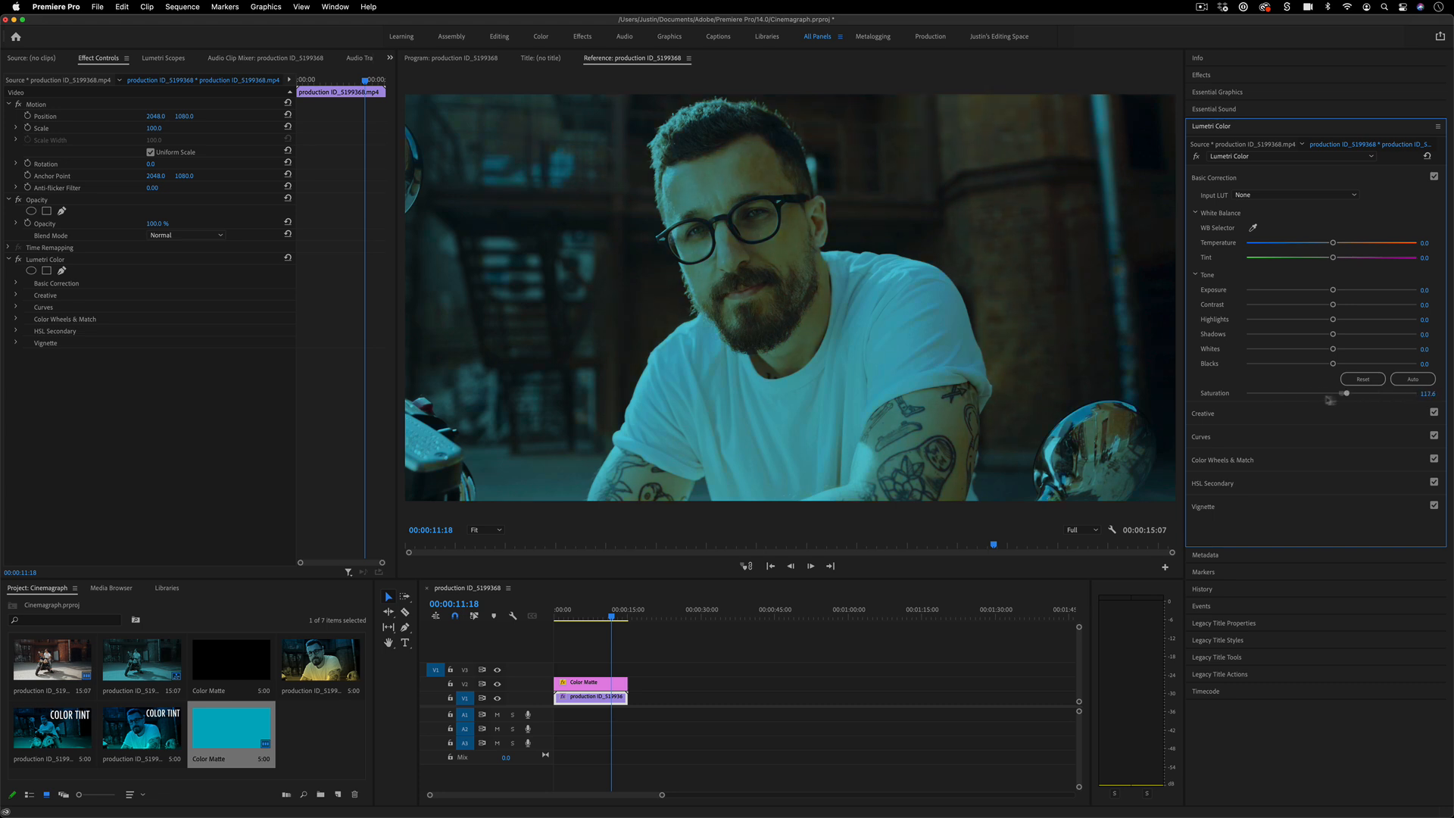
{"action": "left_click_drag", "start_coordinate": [1346, 391], "coordinate": [1247, 391]}
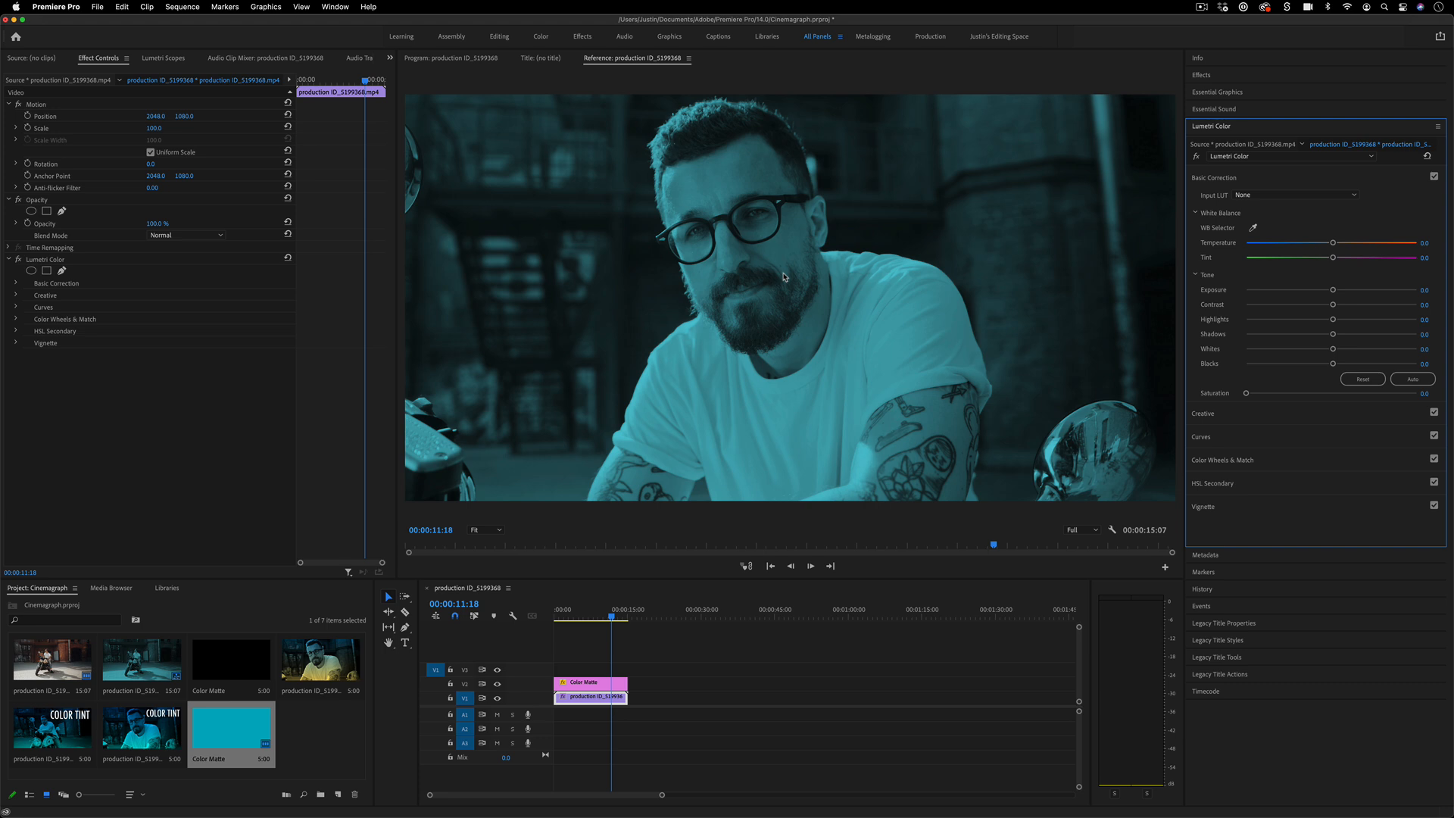
{"action": "mouse_move", "coordinate": [406, 643]}
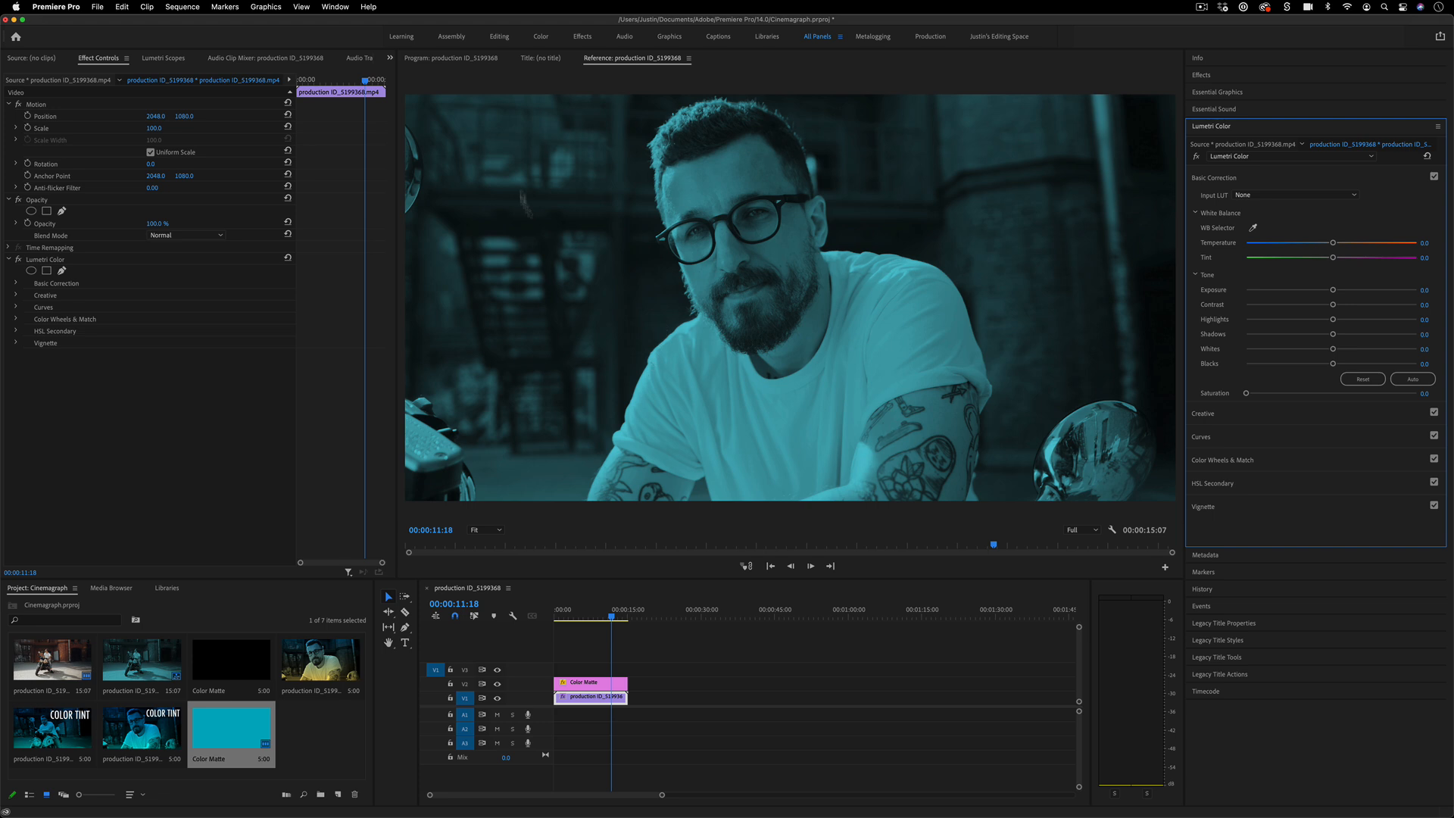
{"action": "mouse_move", "coordinate": [663, 592]}
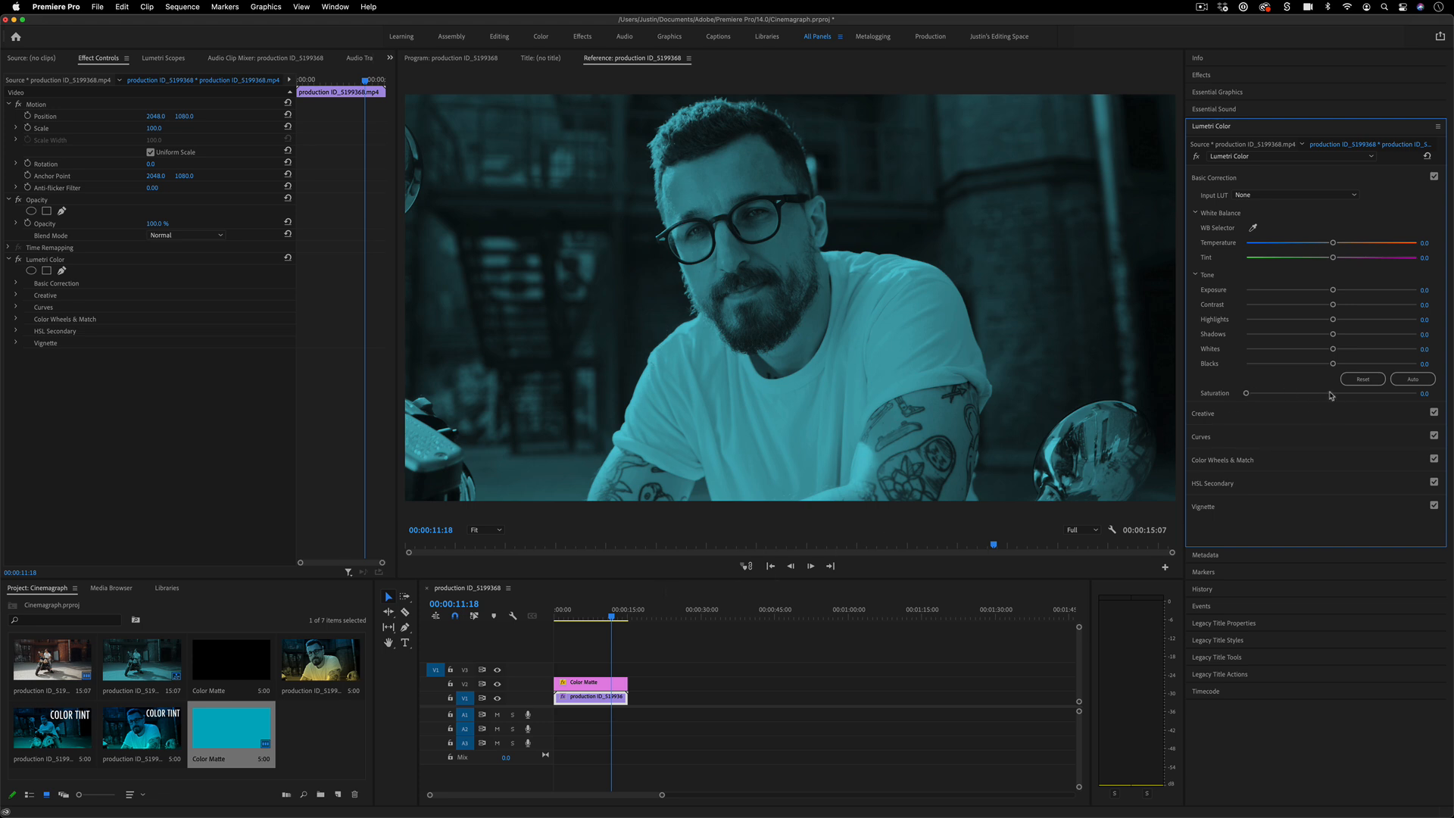
- Try a Linear Wipe on the matte, then discard it and restore opacity to 100% in Multiply
{"action": "left_click", "coordinate": [589, 682]}
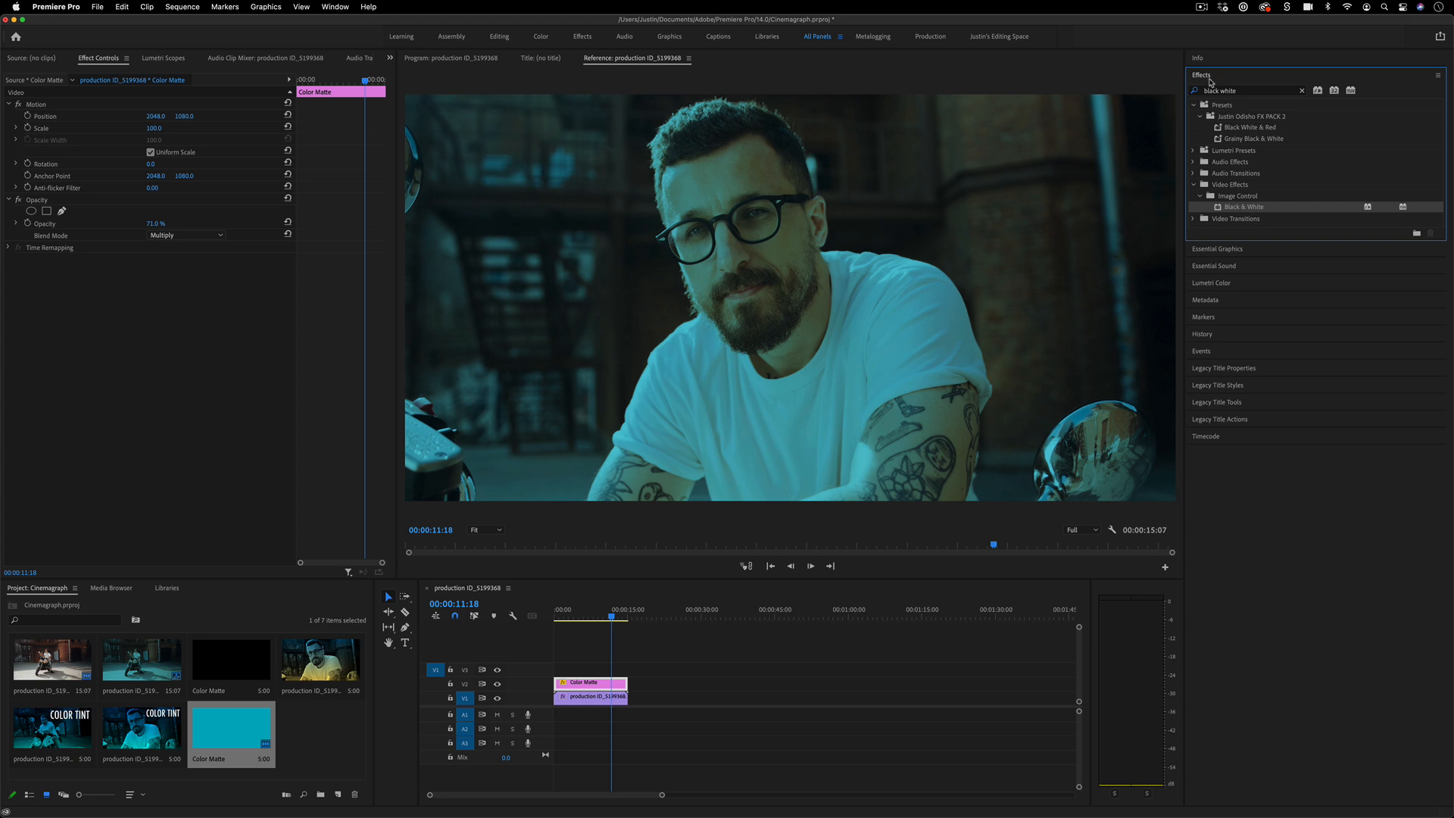
{"action": "type", "text": "linear"}
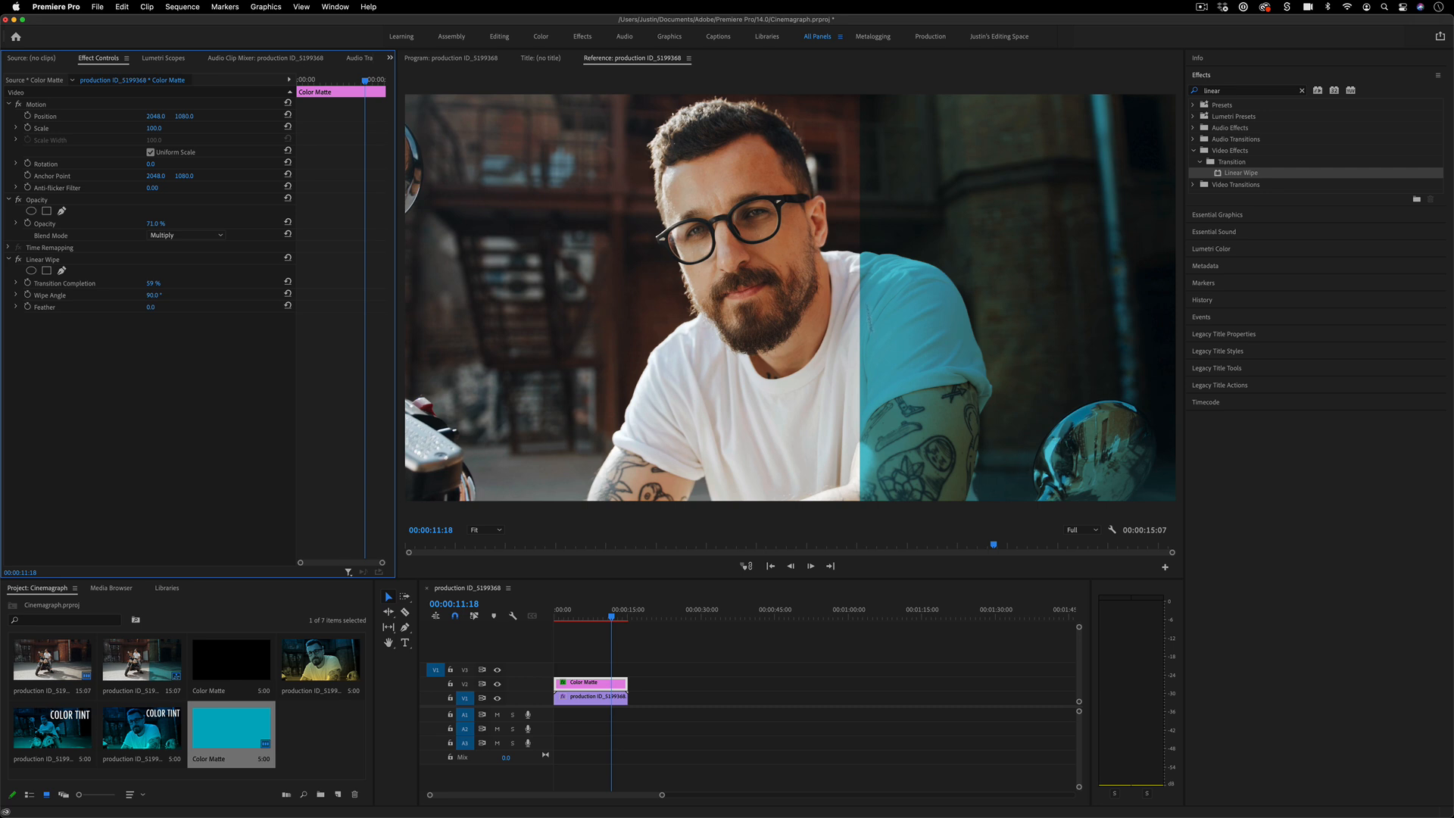
{"action": "mouse_move", "coordinate": [1139, 390]}
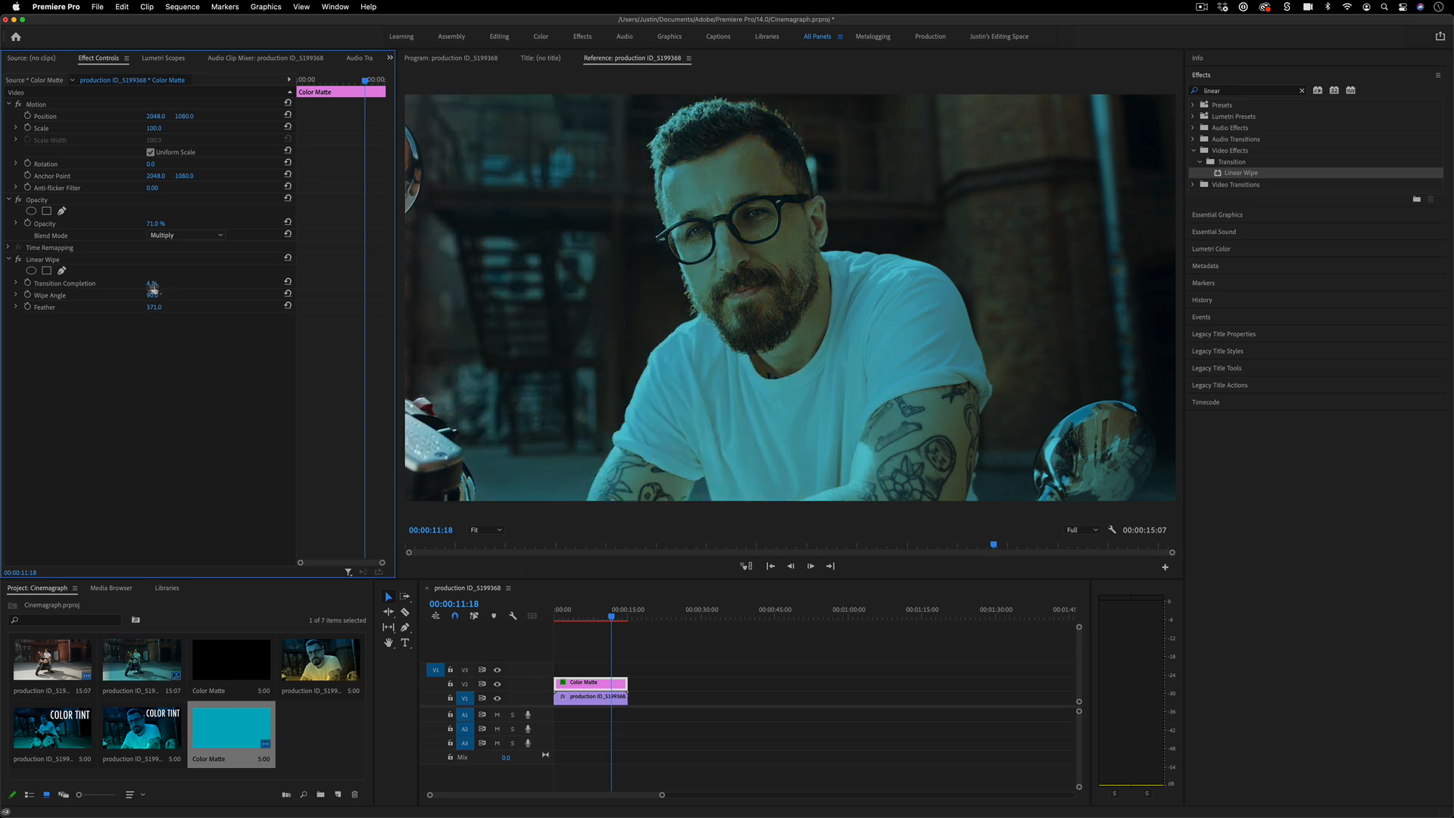
{"action": "left_click_drag", "start_coordinate": [153, 294], "coordinate": [153, 294]}
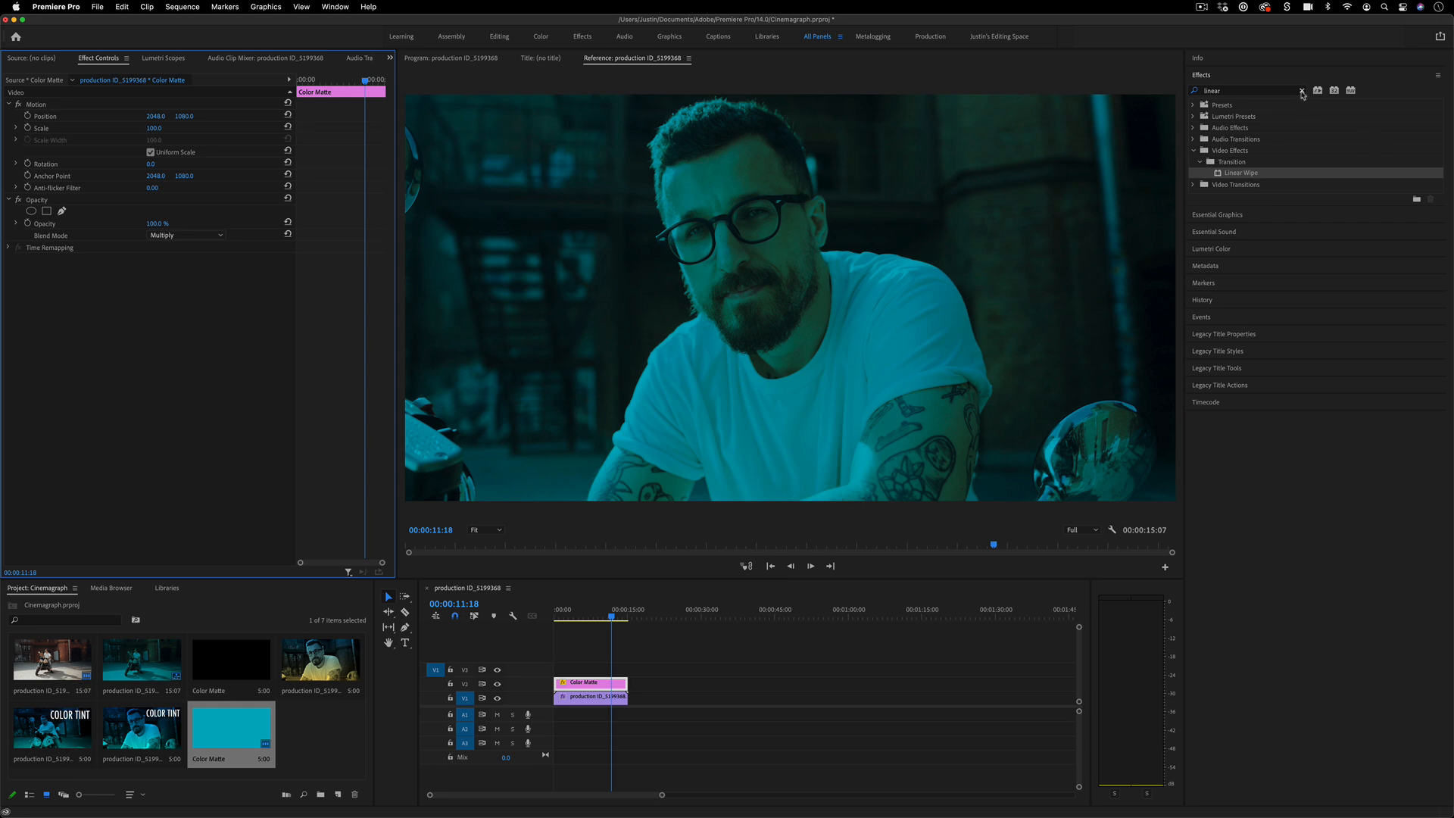
- Apply the 4-Color Gradient from Video Effects > Generate to the colour matte
{"action": "left_click", "coordinate": [1303, 89]}
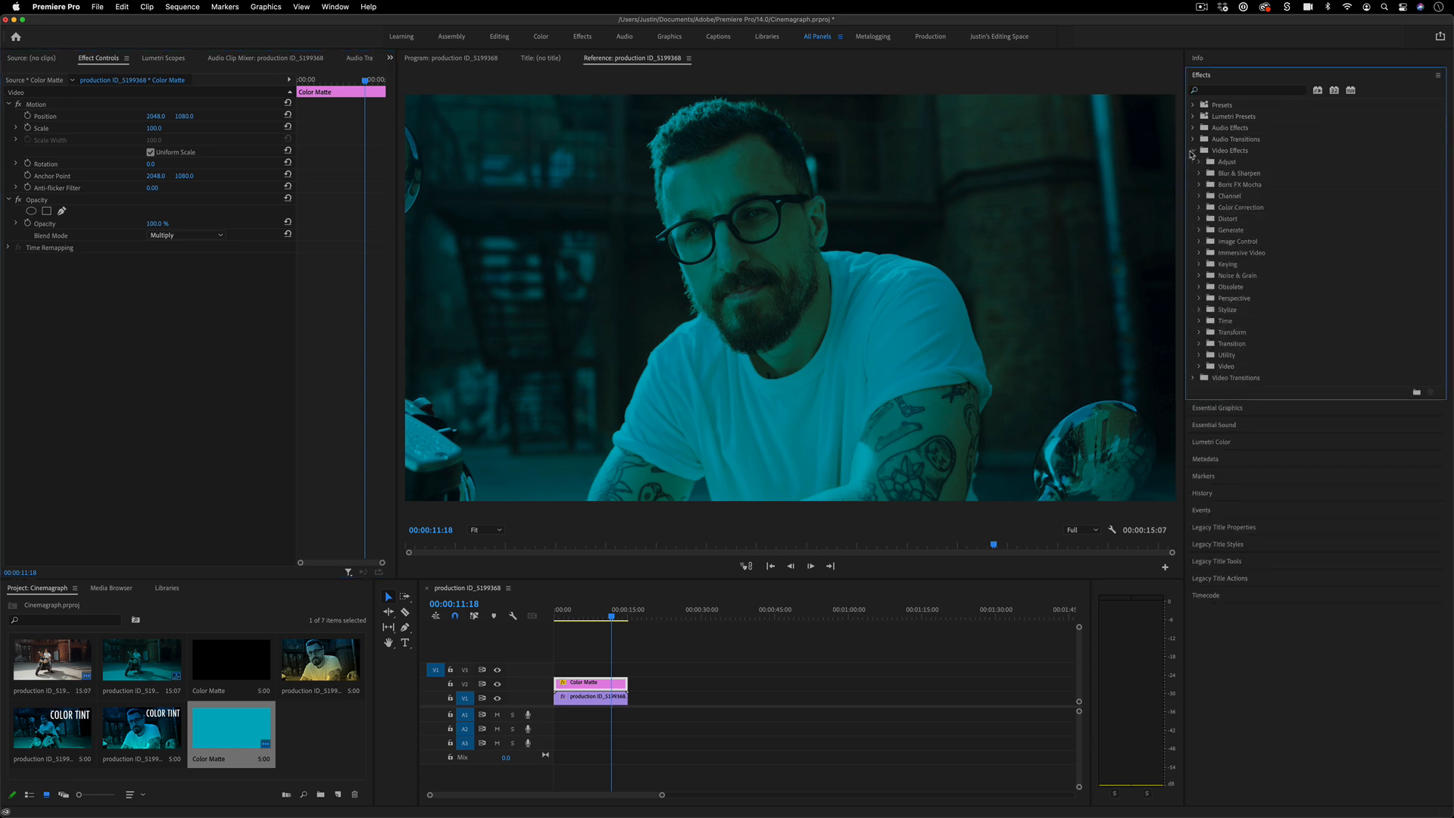
{"action": "left_click", "coordinate": [1200, 229]}
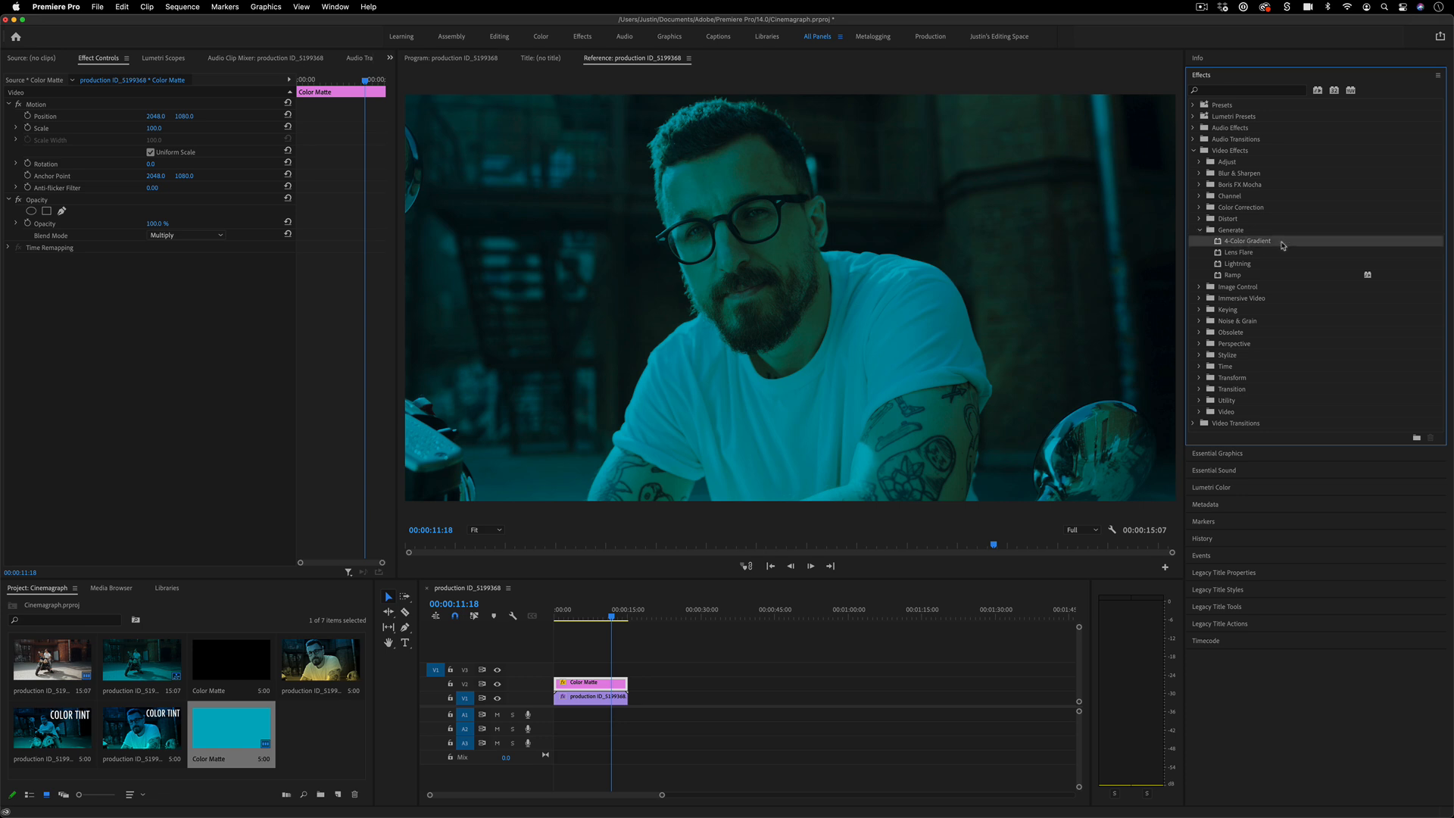
{"action": "mouse_move", "coordinate": [1245, 247]}
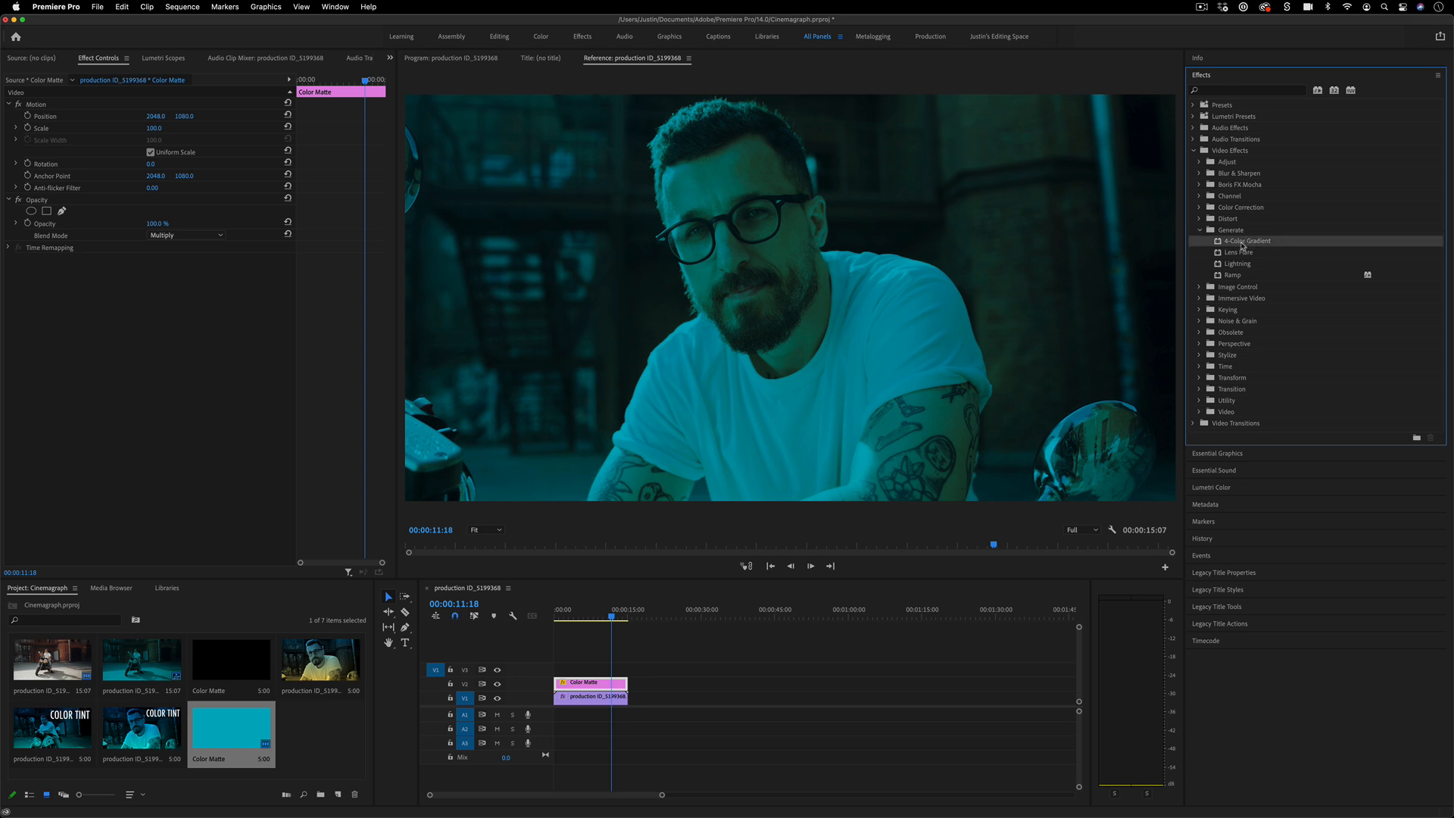
{"action": "double_click", "coordinate": [1237, 241]}
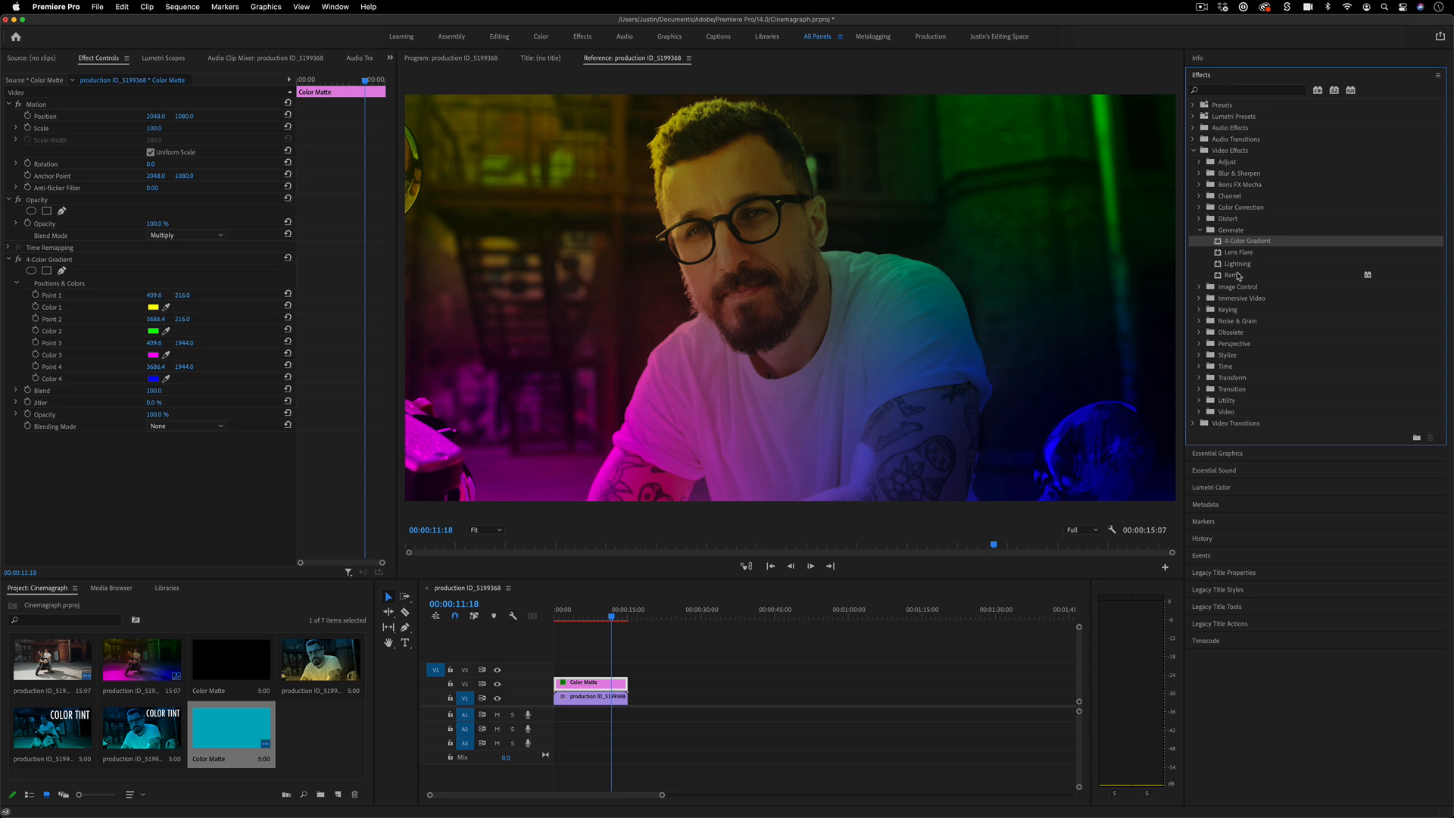
- Add a Ramp effect to the matte with a dark red start colour fading to green
{"action": "double_click", "coordinate": [1233, 274]}
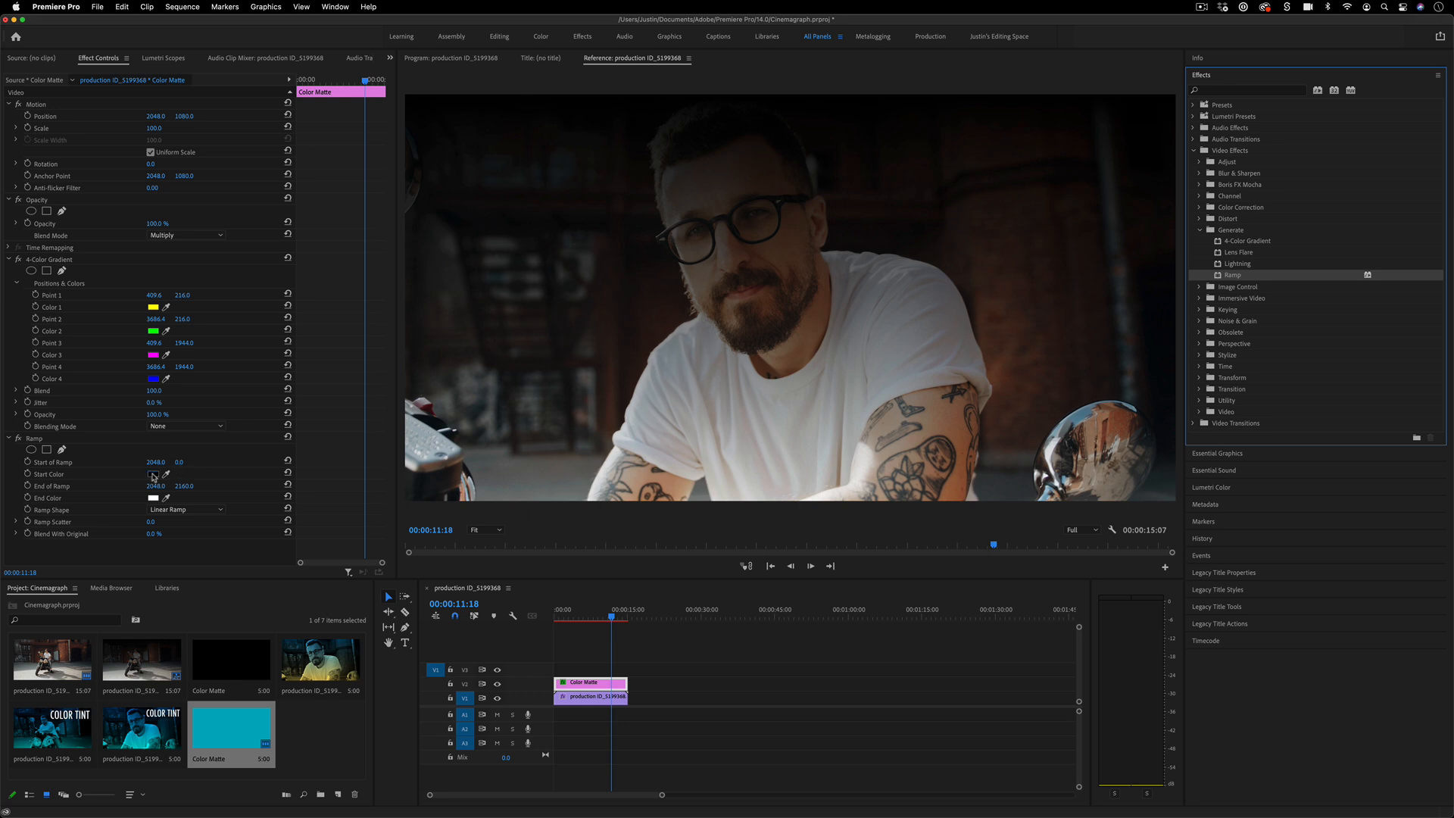
{"action": "left_click", "coordinate": [153, 475]}
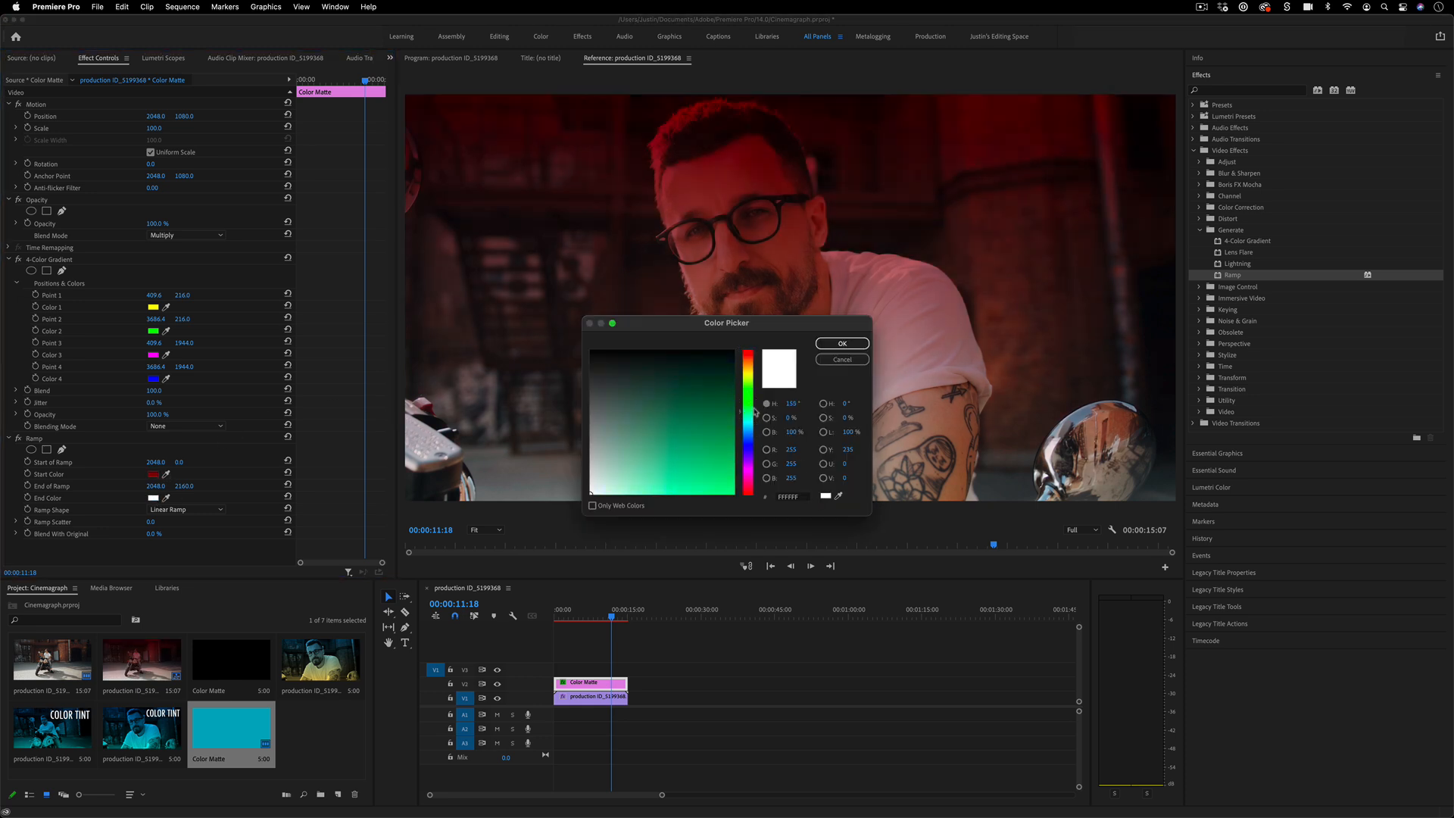
{"action": "left_click", "coordinate": [841, 344]}
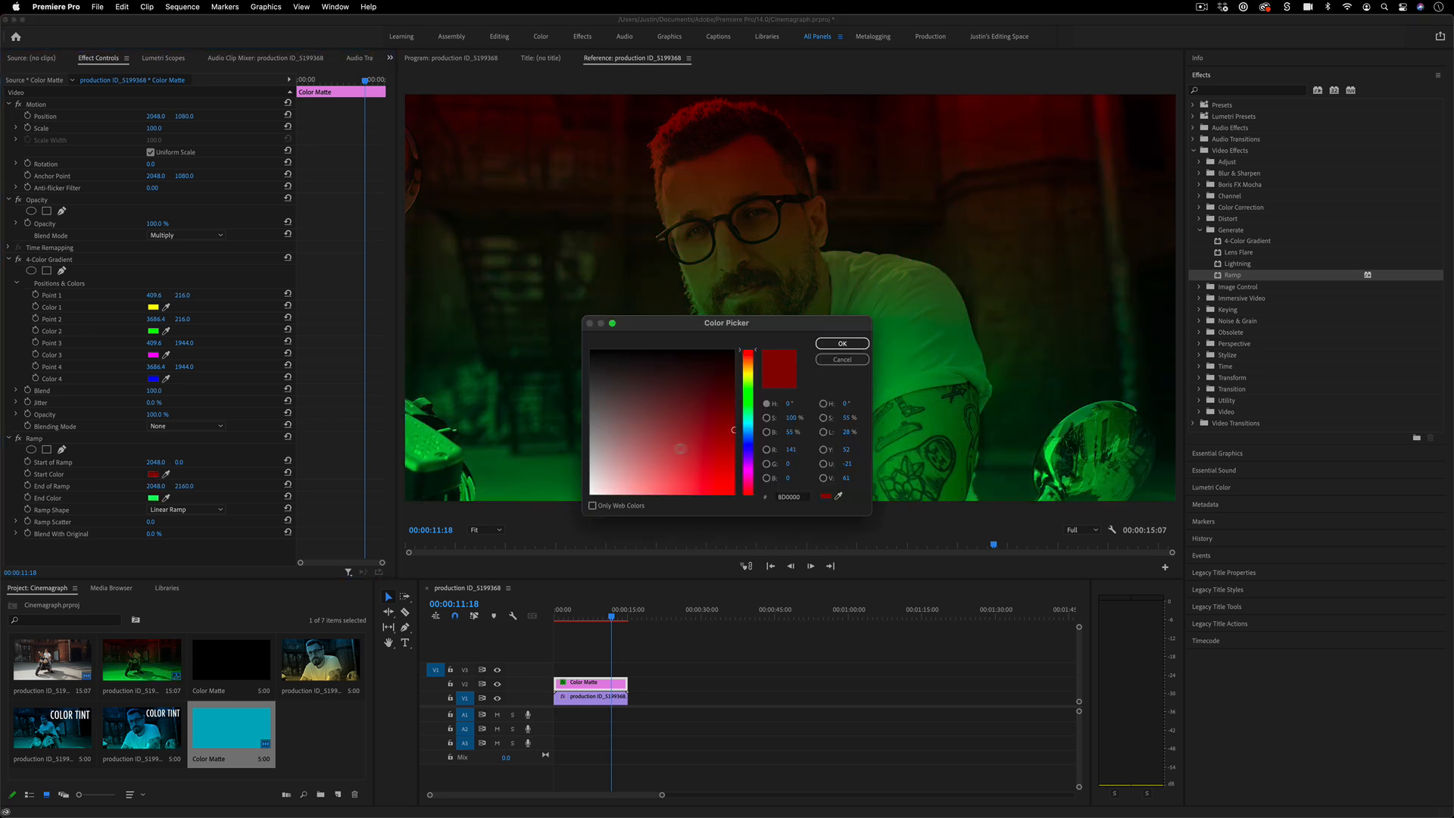
{"action": "left_click", "coordinate": [840, 344]}
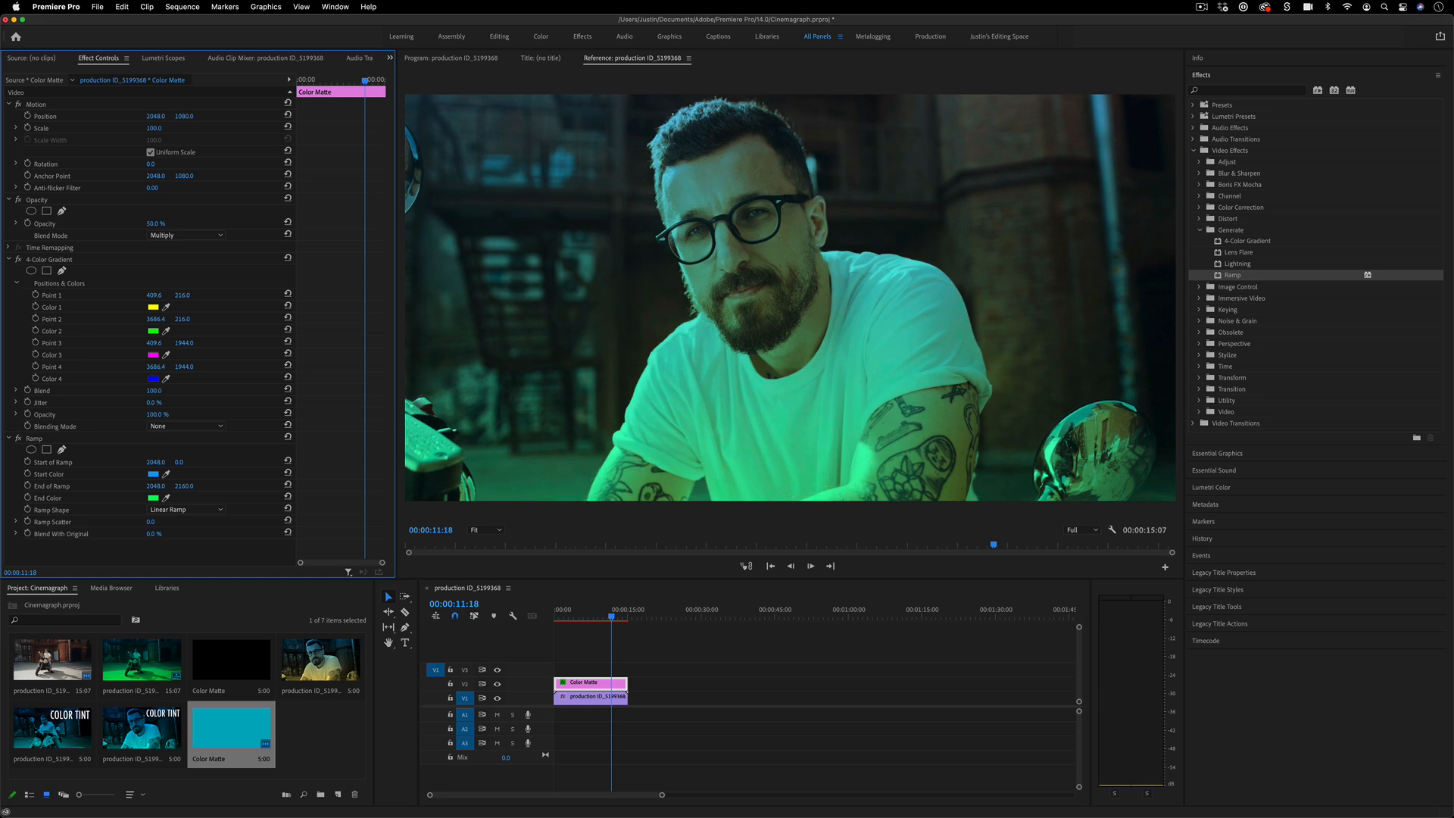
- Try Overlay and Screen, settle on Lighten blending for the matte, then select the video clip
{"action": "left_click", "coordinate": [184, 235]}
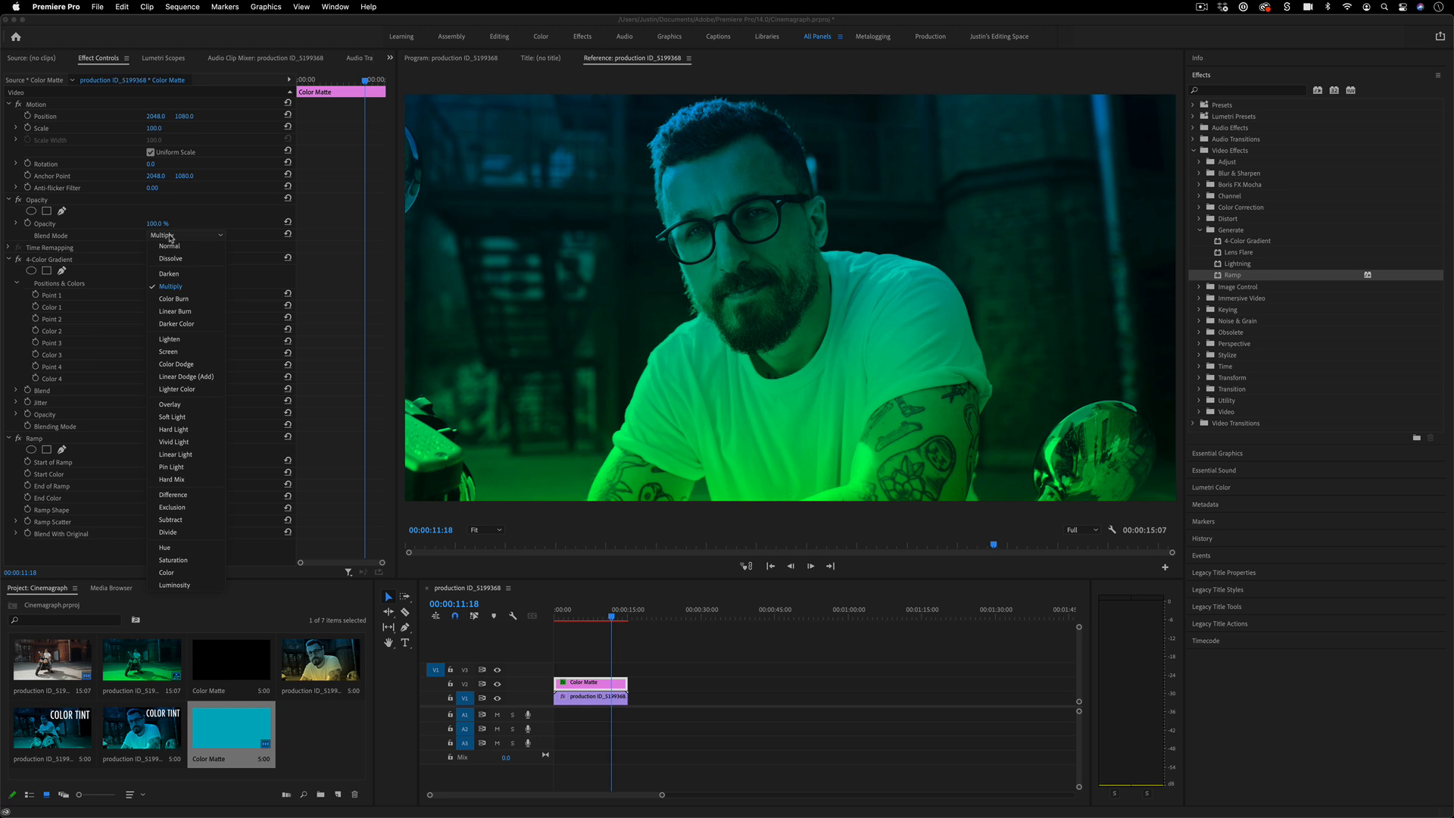
{"action": "mouse_move", "coordinate": [506, 282]}
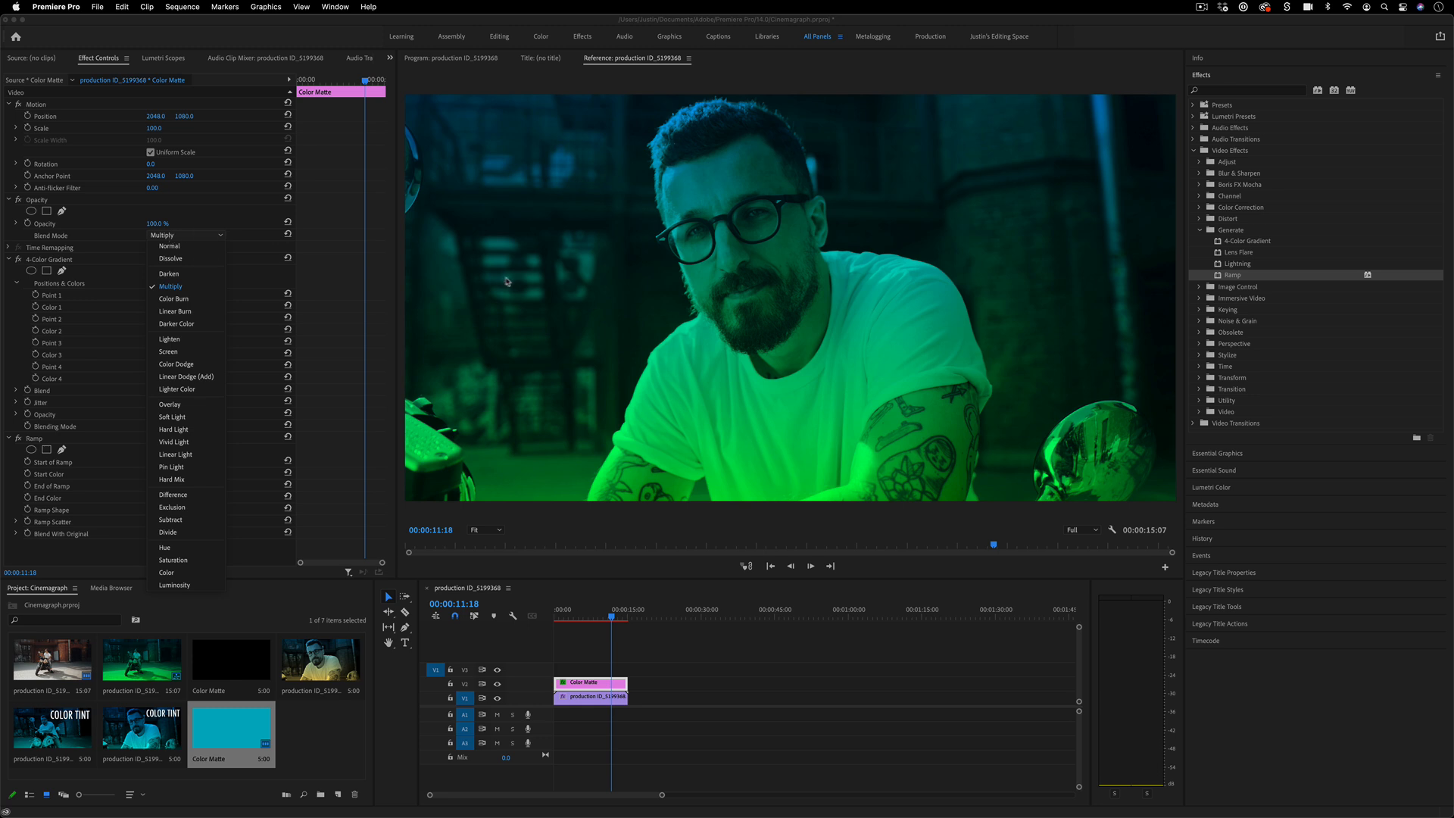
{"action": "mouse_move", "coordinate": [336, 296]}
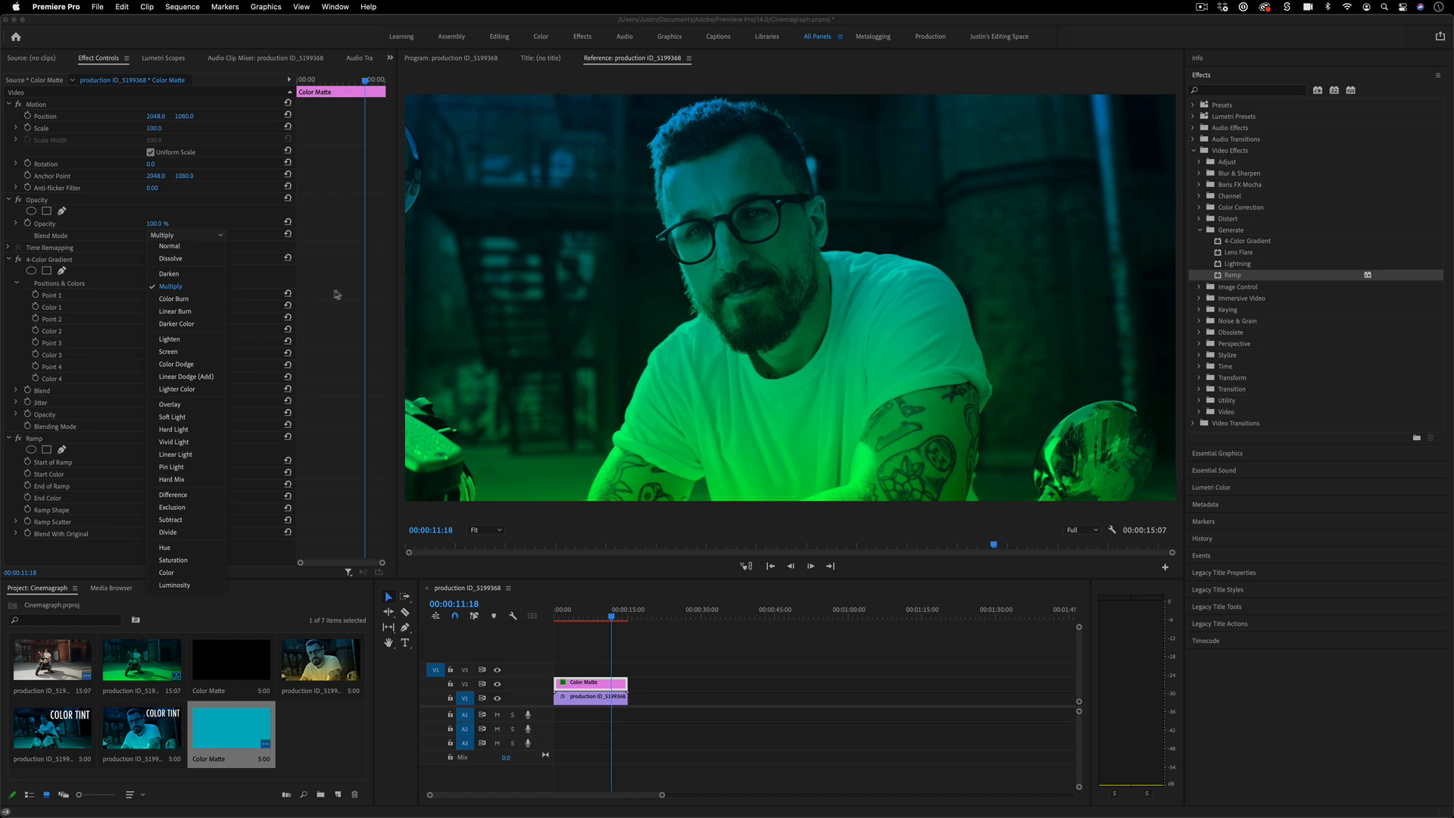
{"action": "mouse_move", "coordinate": [185, 404]}
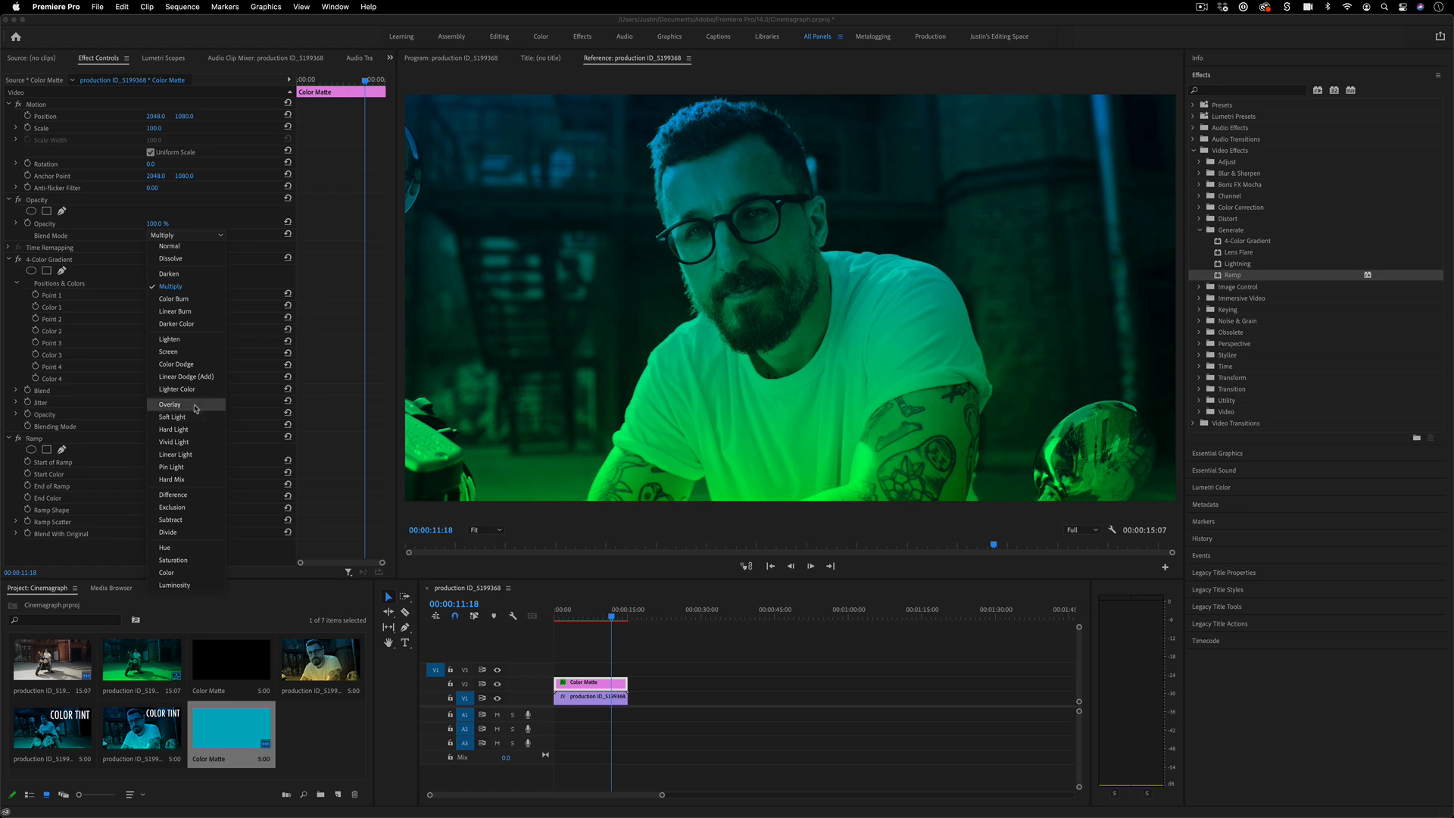
{"action": "left_click", "coordinate": [170, 404]}
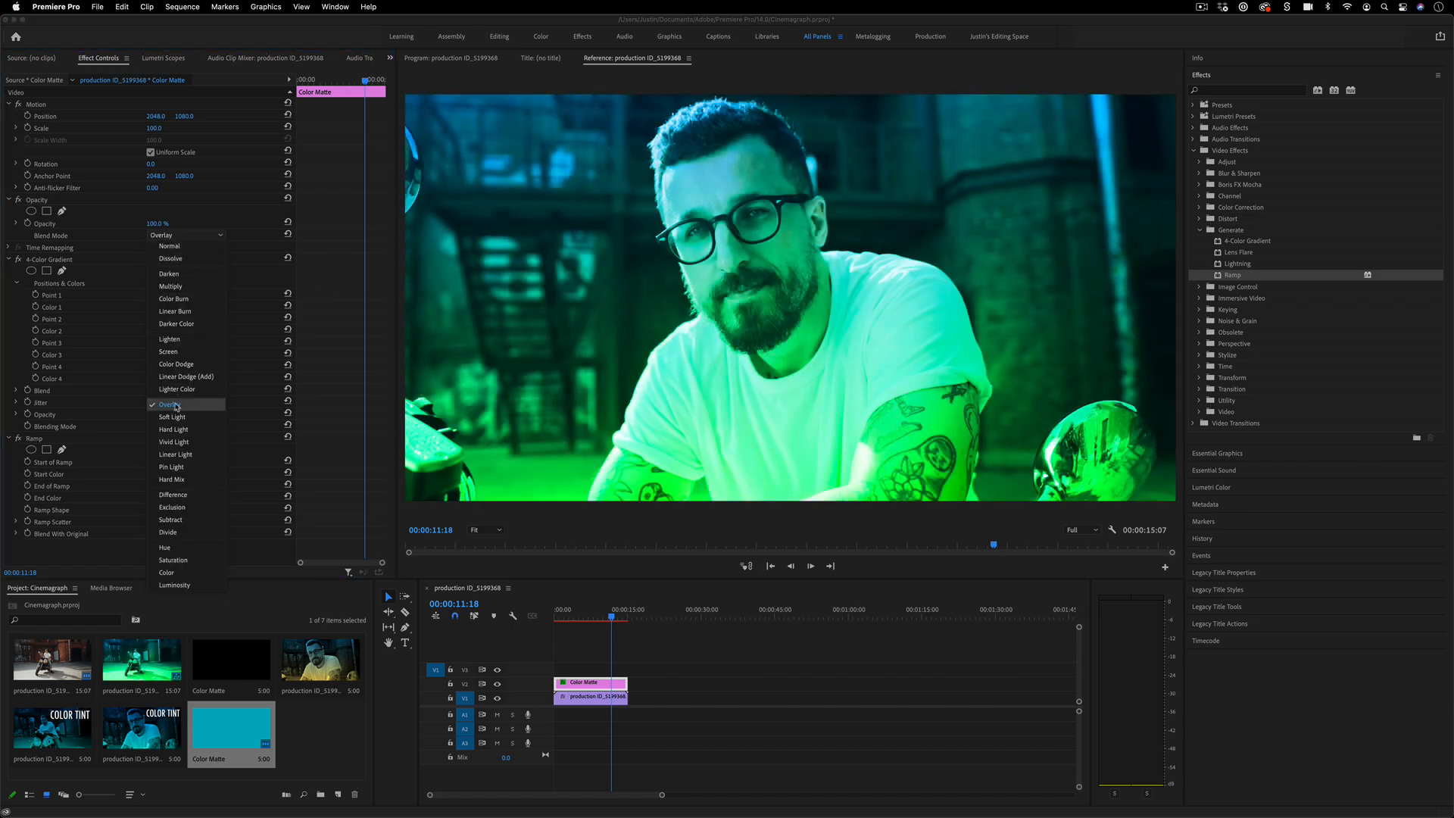
{"action": "left_click", "coordinate": [171, 417]}
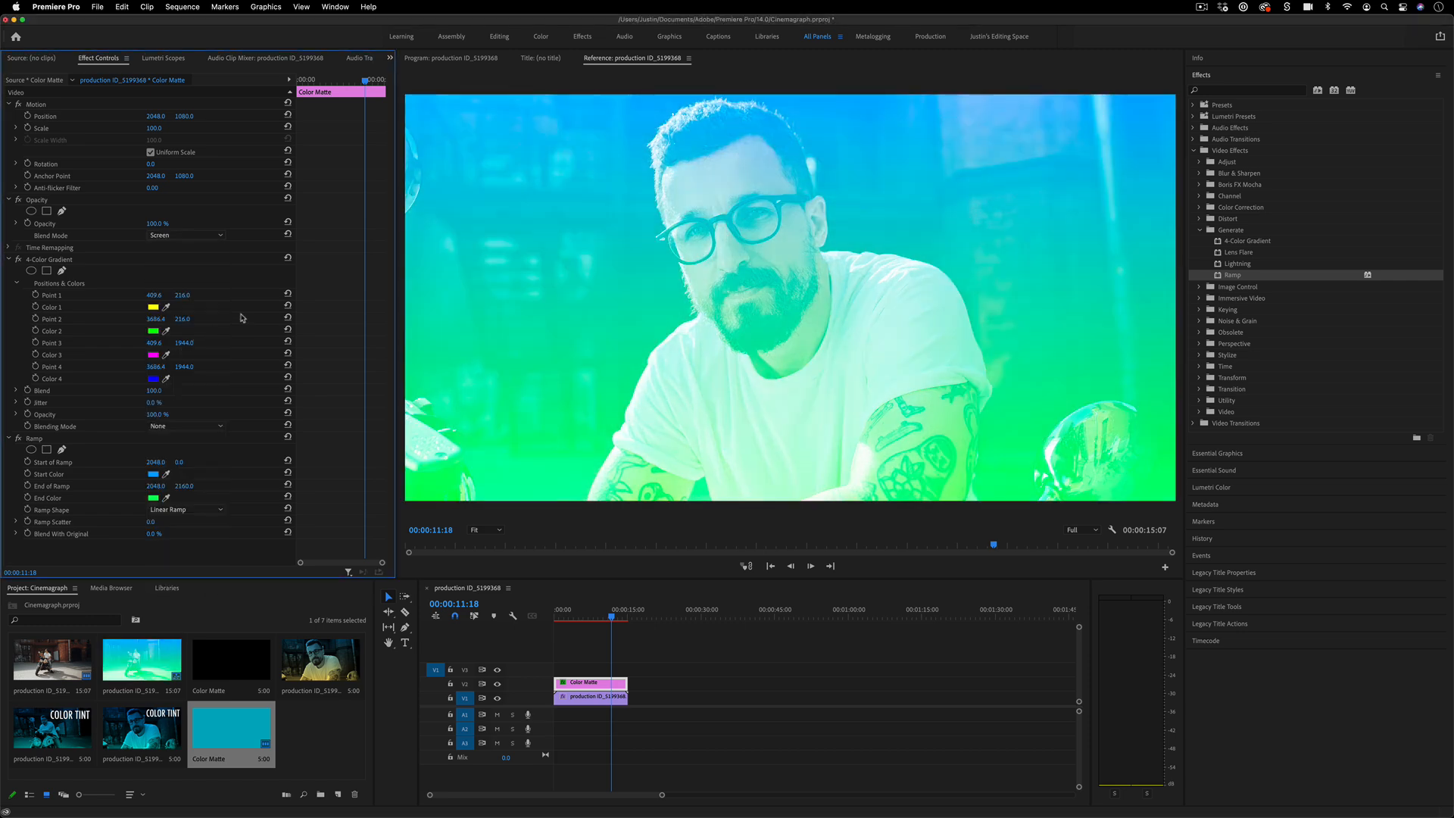
{"action": "left_click", "coordinate": [185, 235]}
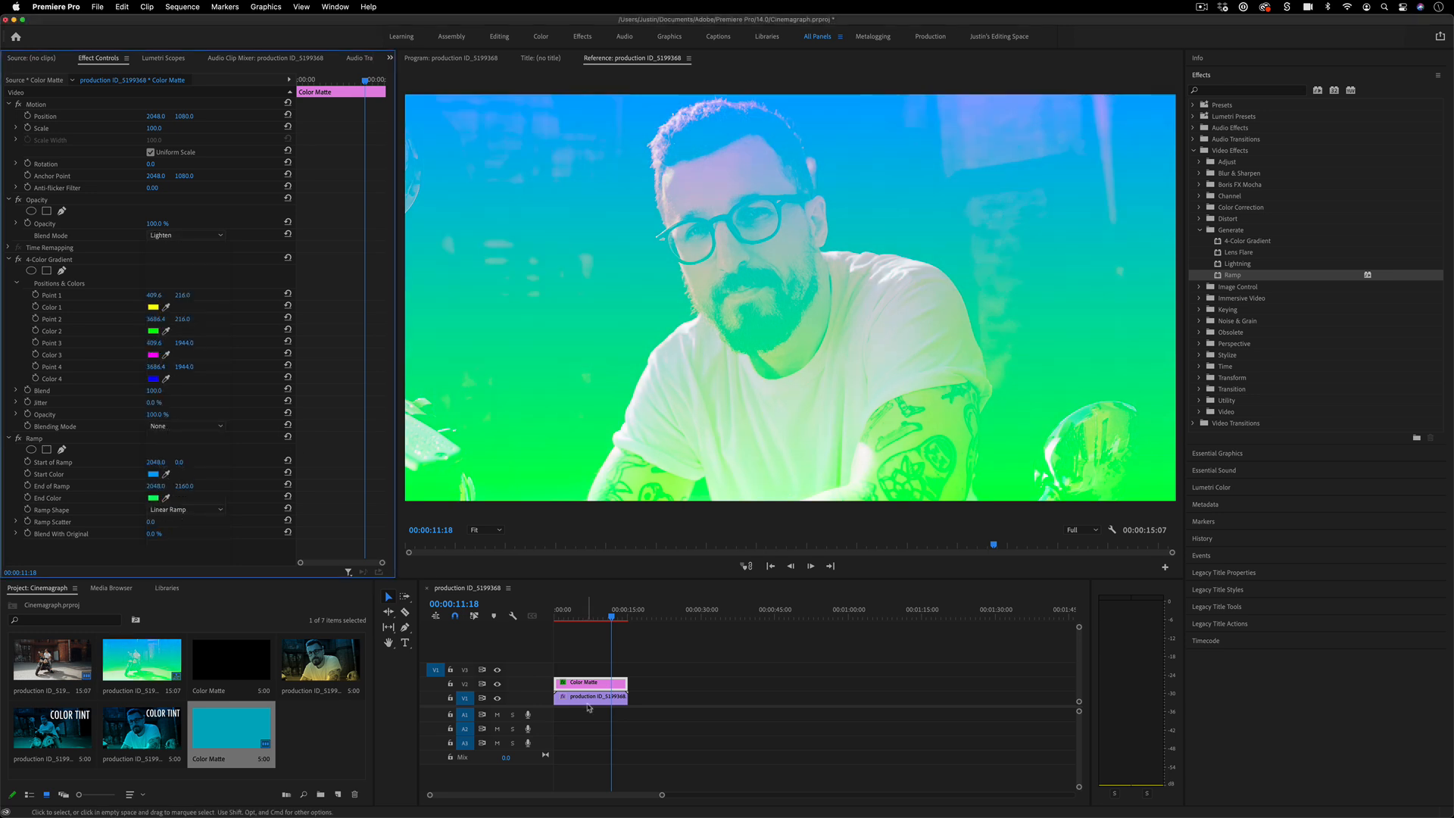
{"action": "left_click", "coordinate": [590, 697]}
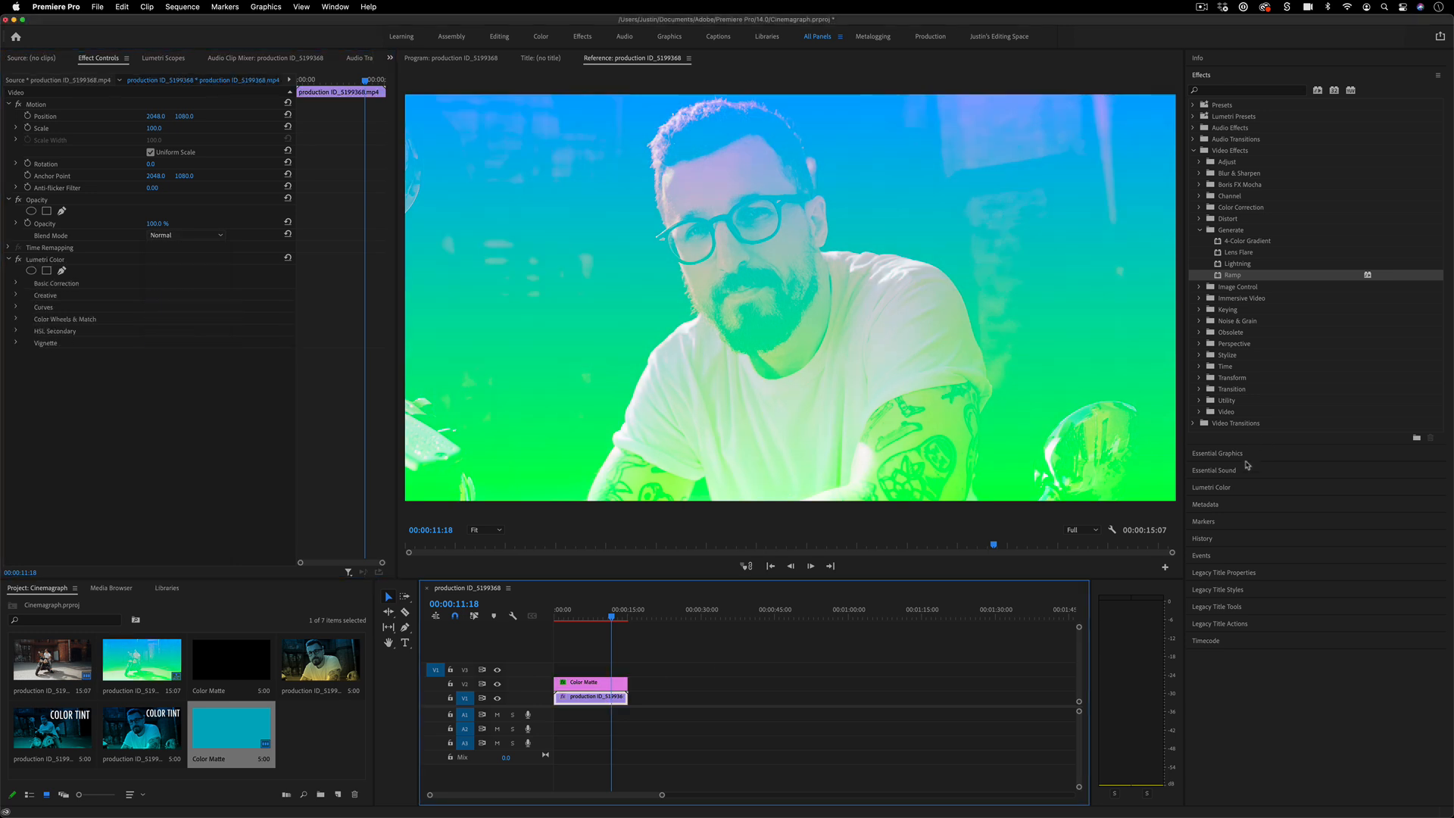
- Try Darken then Multiply blending and set the Ramp start colour to bright red
{"action": "left_click", "coordinate": [1212, 470]}
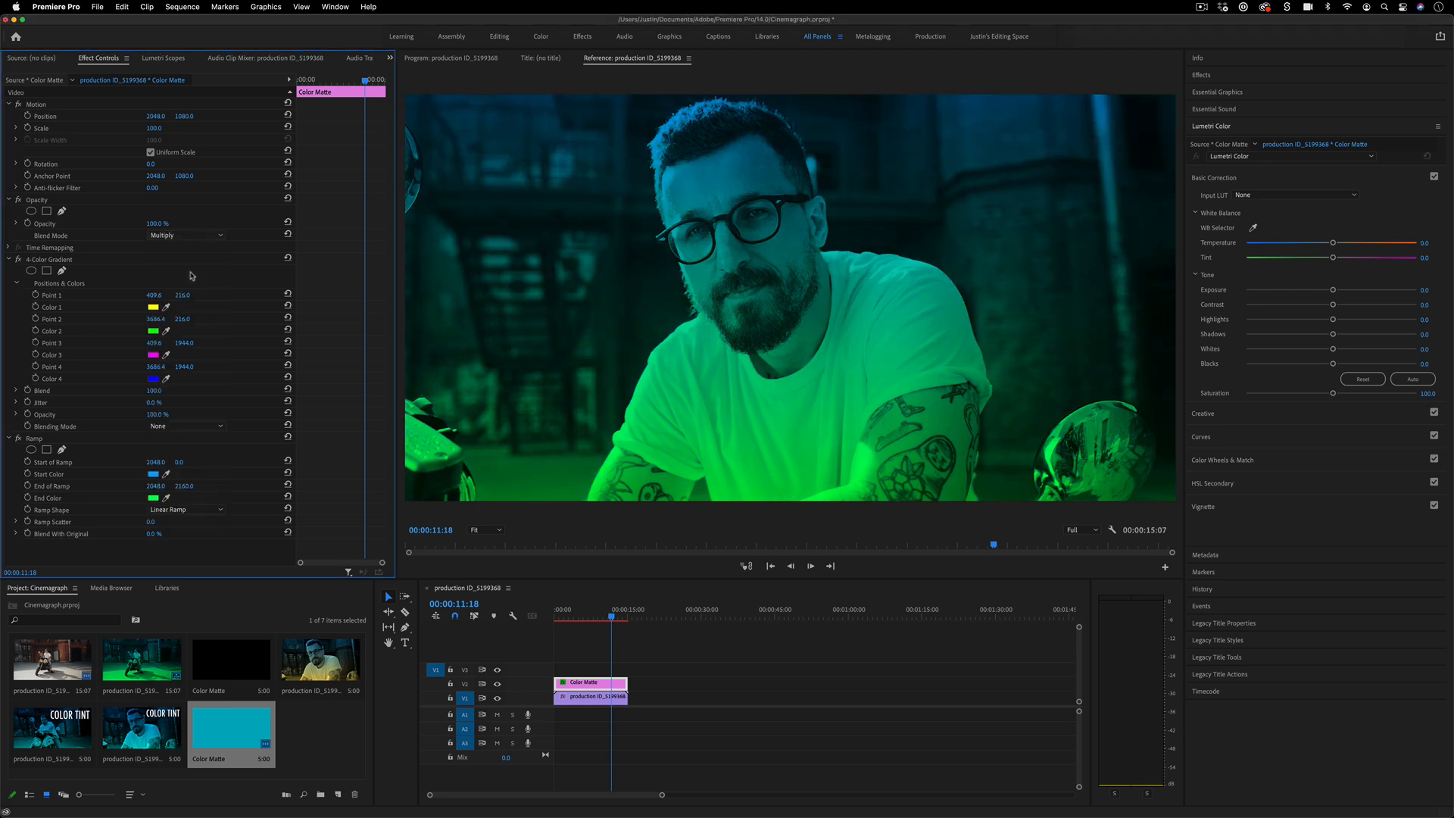
{"action": "left_click", "coordinate": [184, 235]}
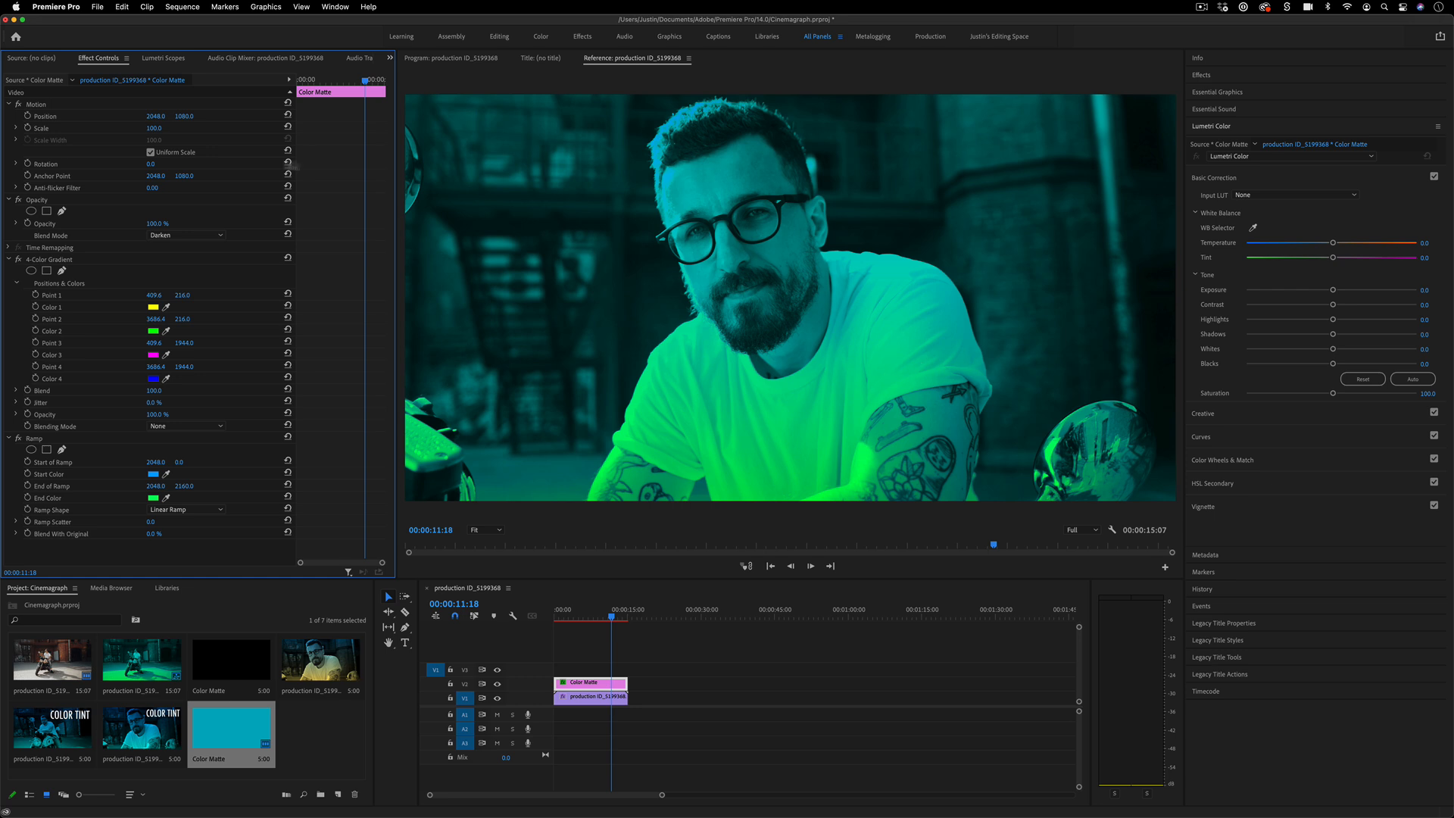
{"action": "left_click", "coordinate": [185, 235]}
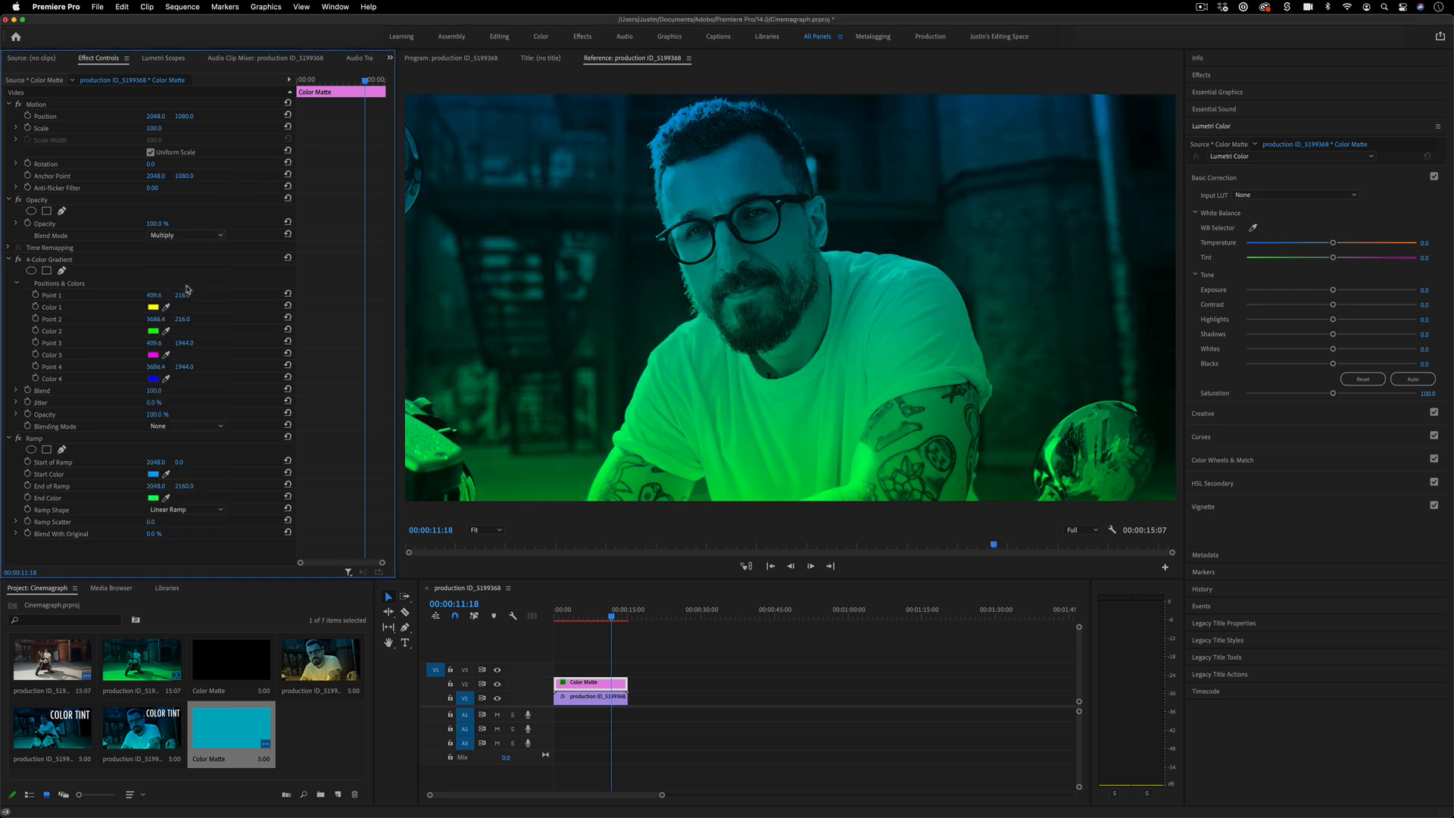
{"action": "left_click", "coordinate": [184, 235]}
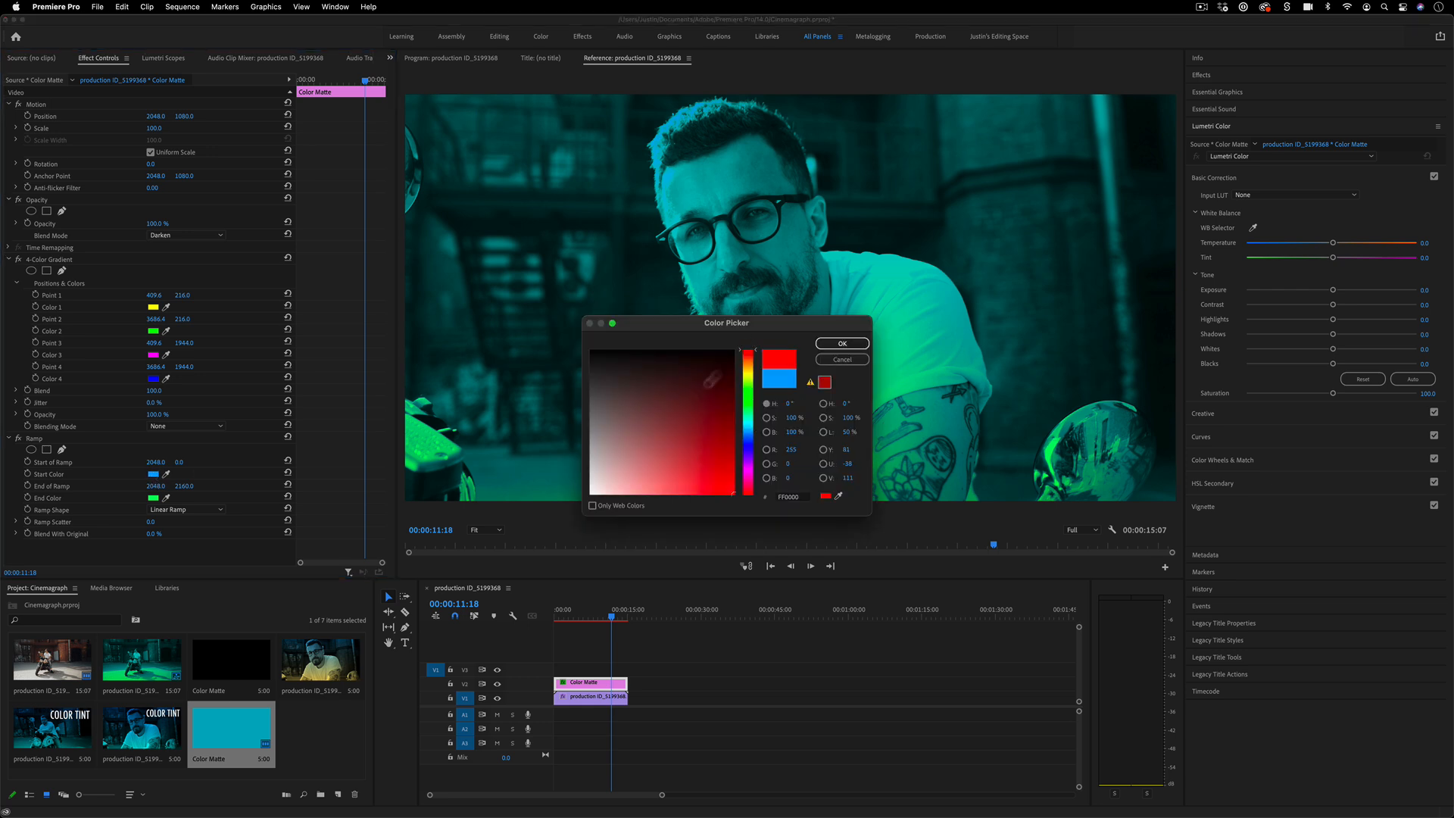
{"action": "left_click", "coordinate": [841, 344]}
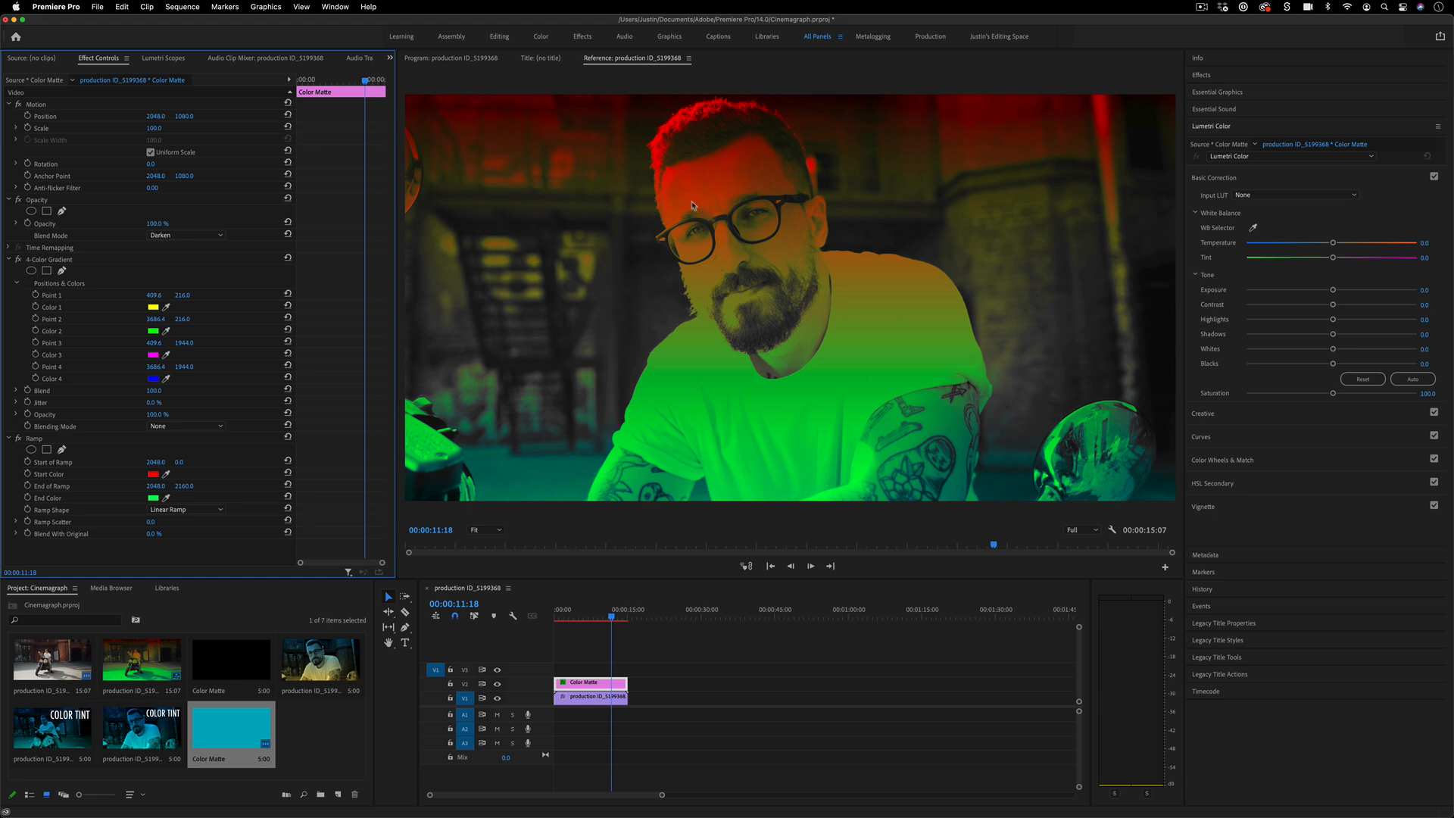
- Keep the matte in Multiply and set the Ramp end colour to red-orange
{"action": "left_click", "coordinate": [185, 235]}
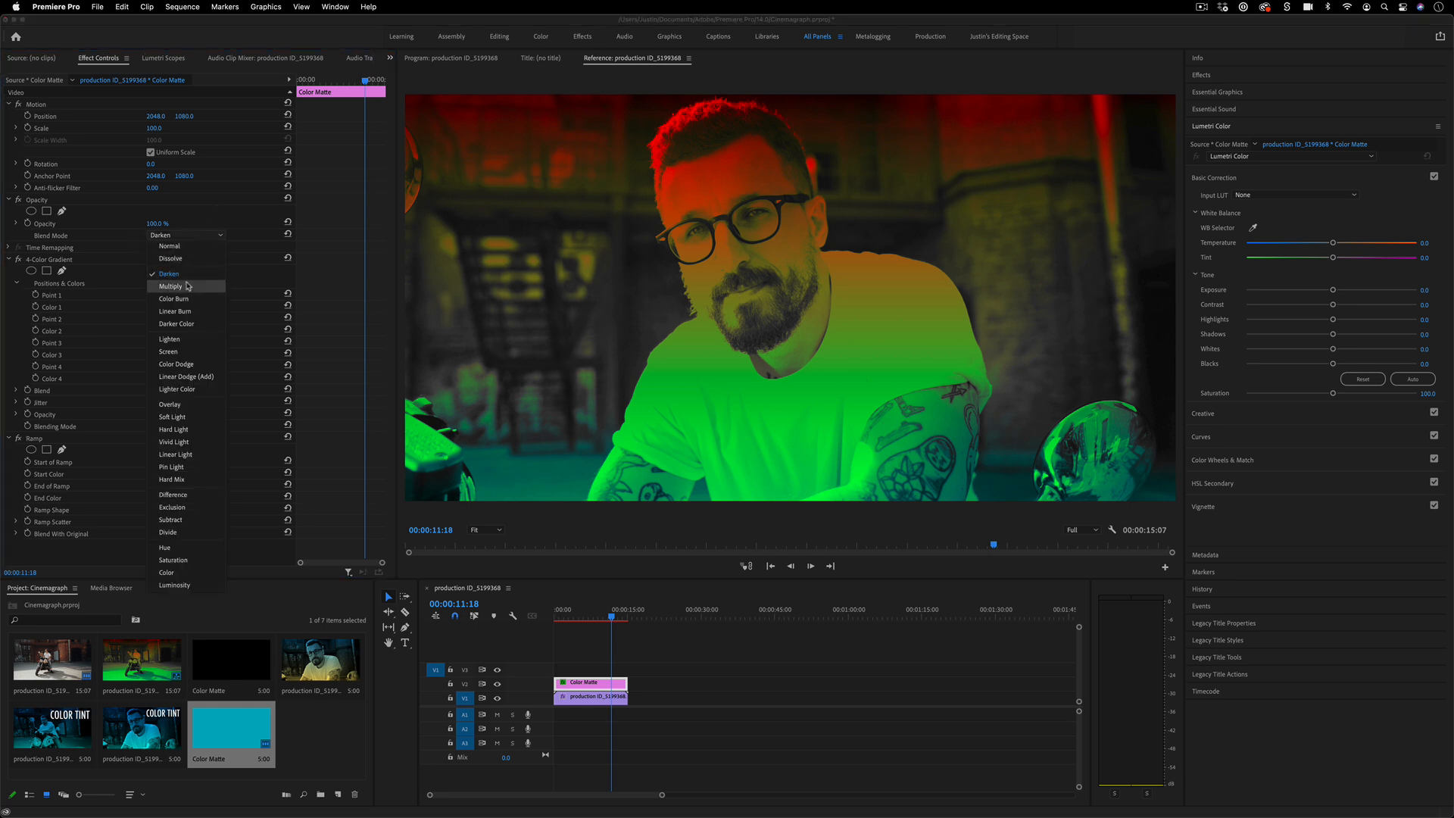
{"action": "left_click", "coordinate": [172, 286]}
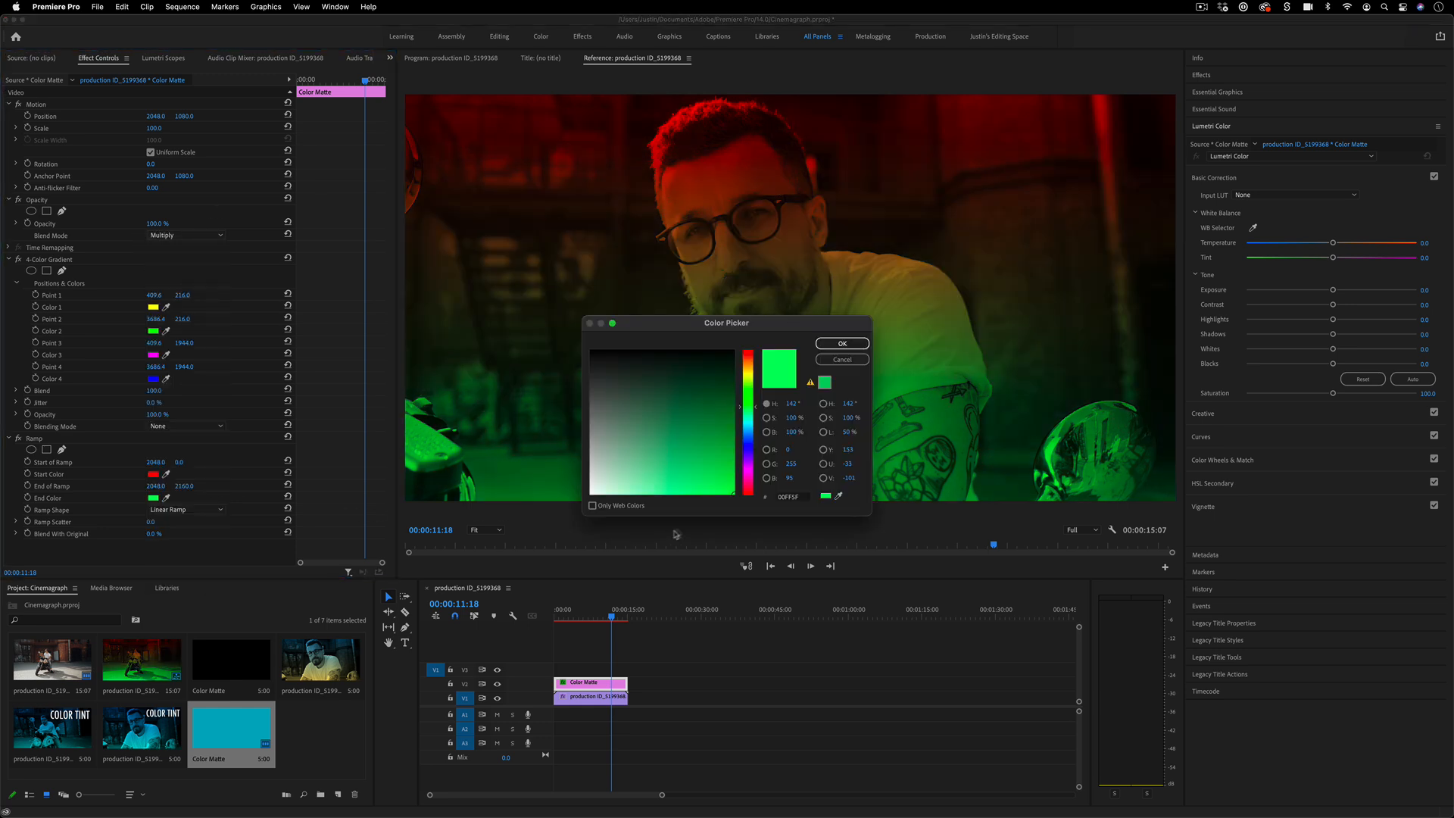
{"action": "left_click", "coordinate": [702, 473]}
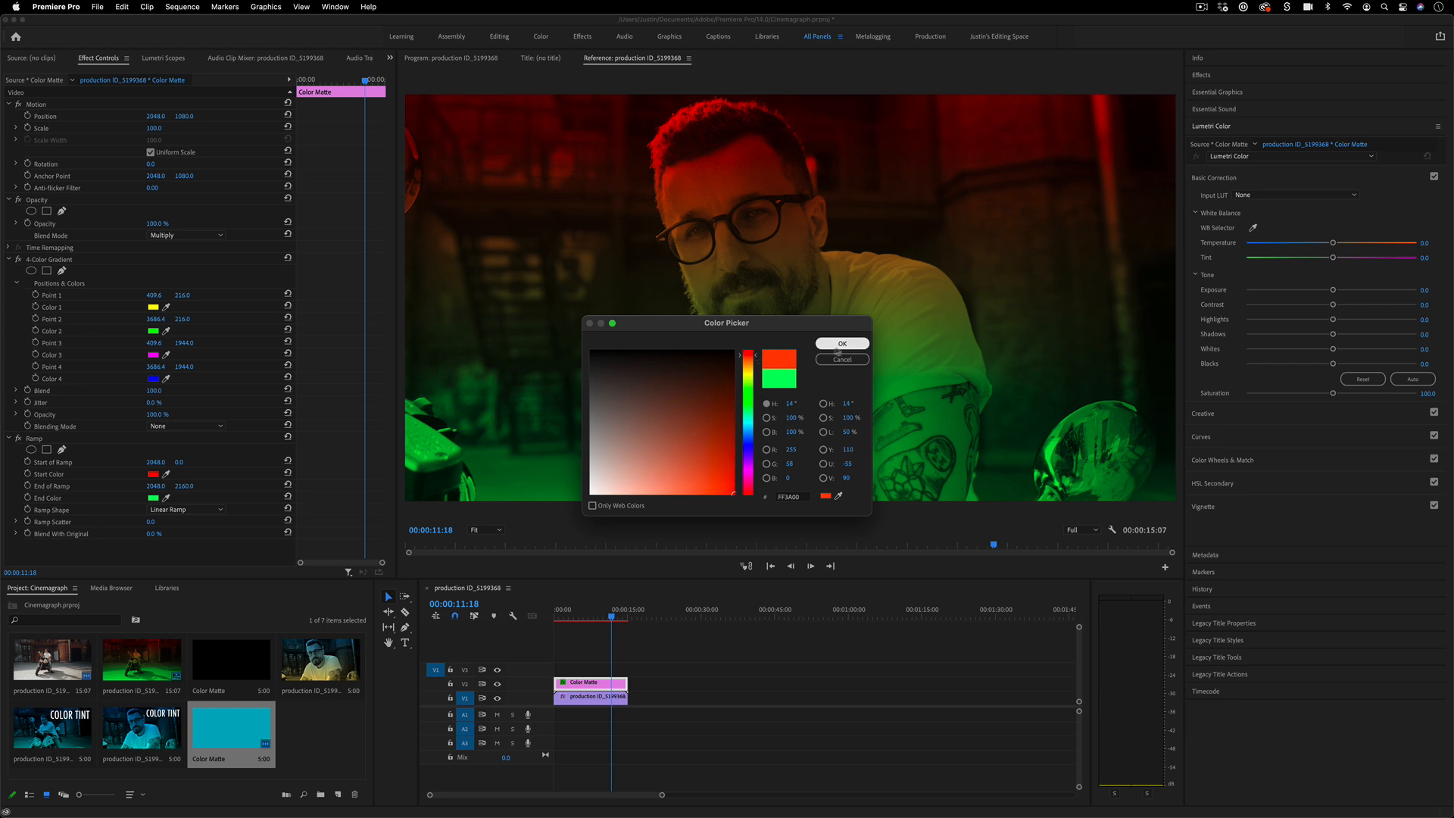
{"action": "left_click", "coordinate": [840, 344]}
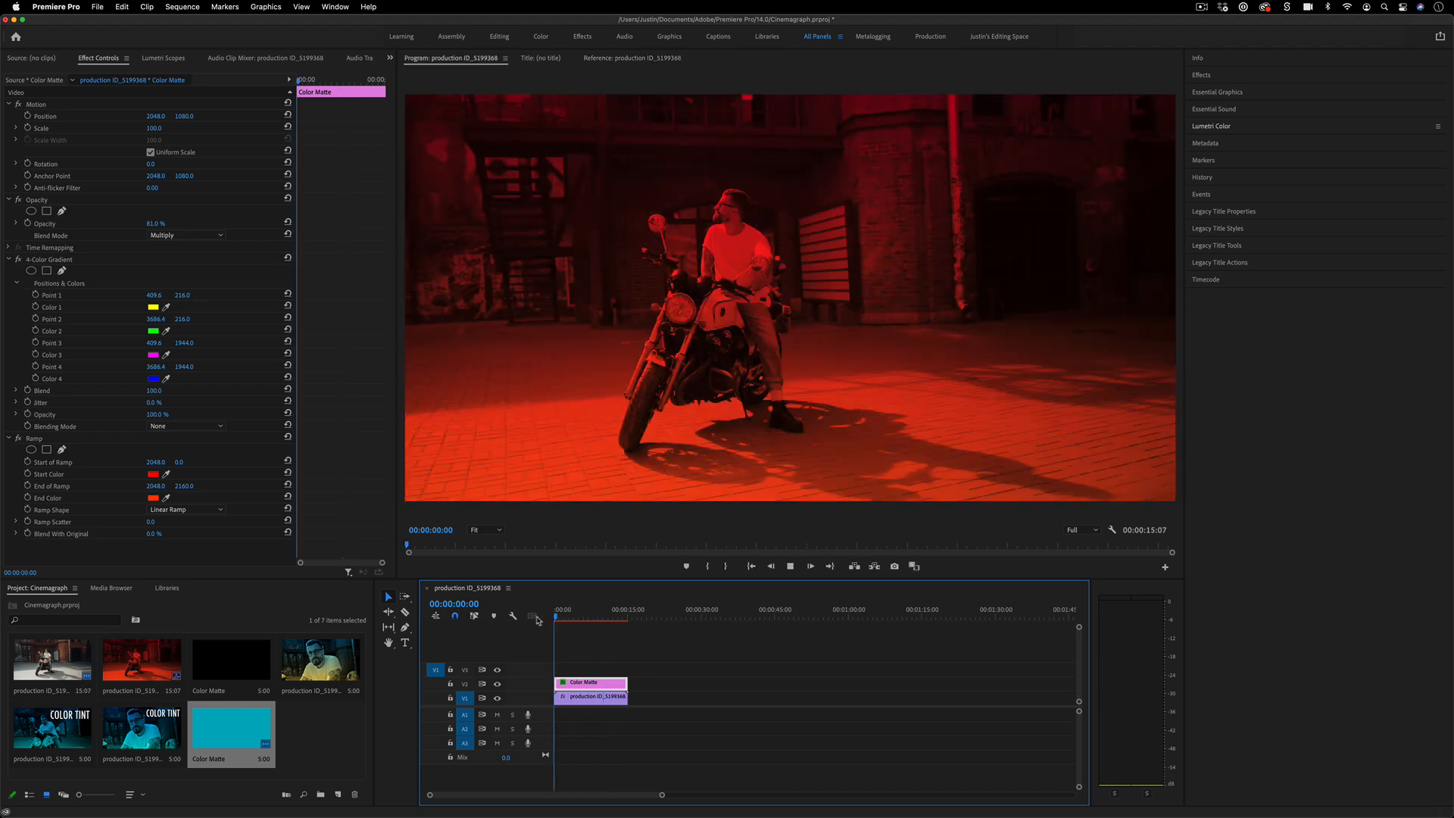
- Lengthen the matte clip well past the motorcycle clip and select the video clip
{"action": "left_click", "coordinate": [598, 612]}
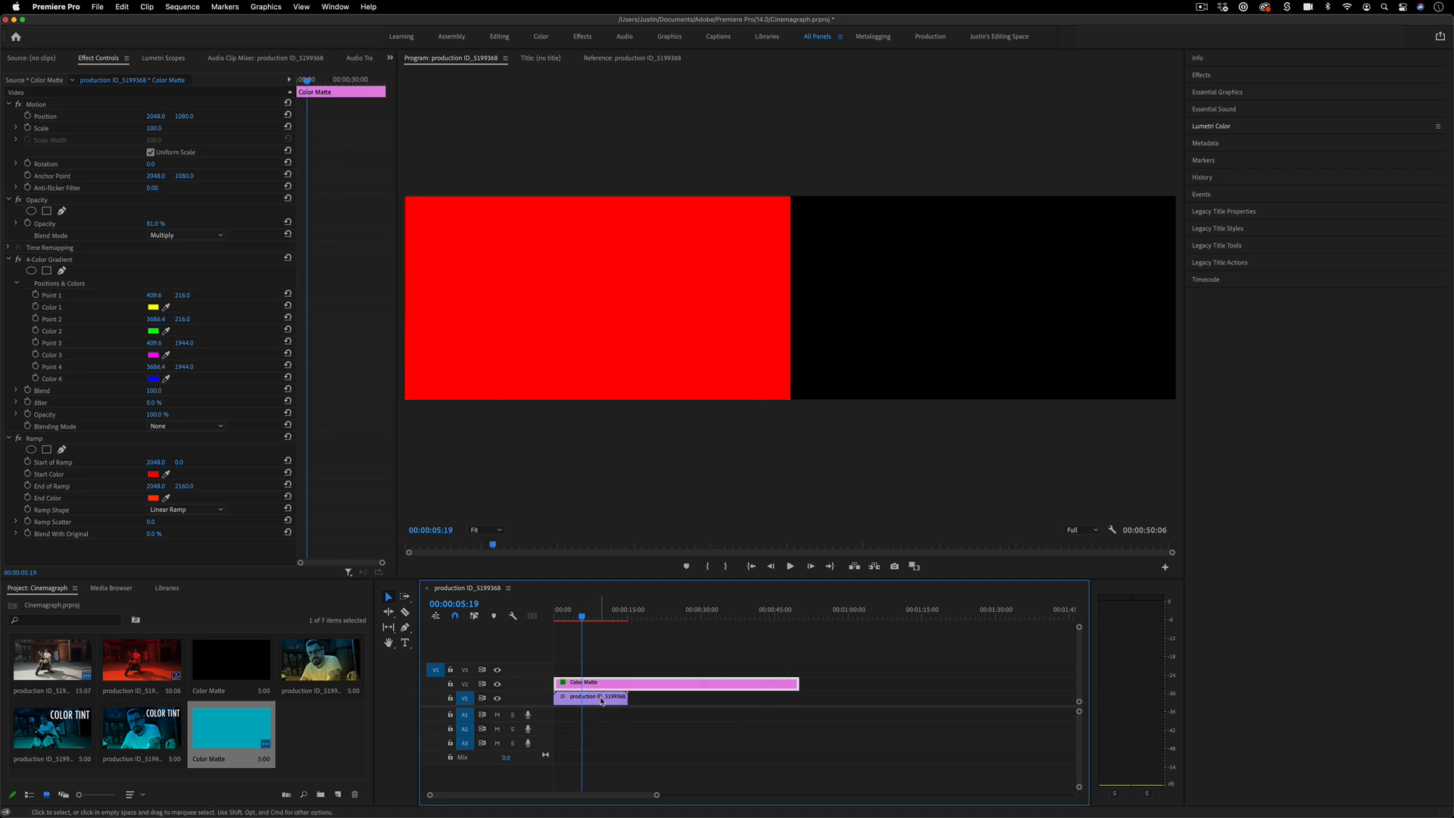
{"action": "left_click", "coordinate": [591, 696]}
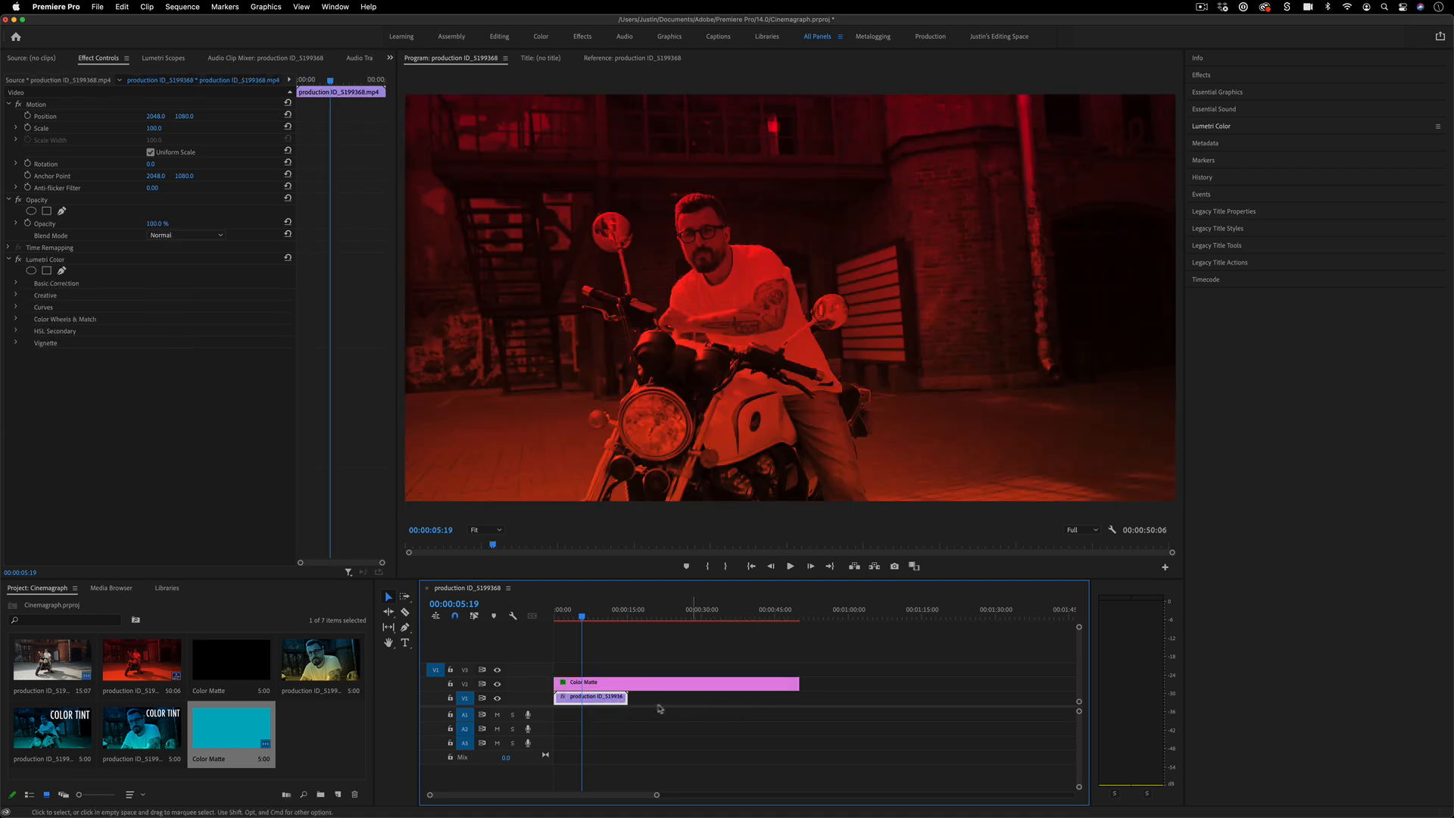